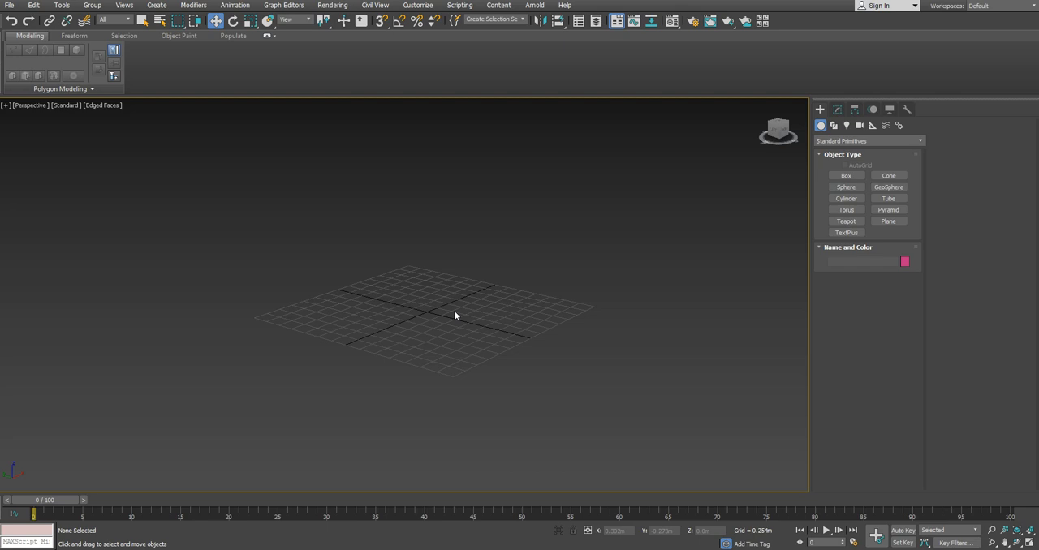
mouse_move(465, 356)
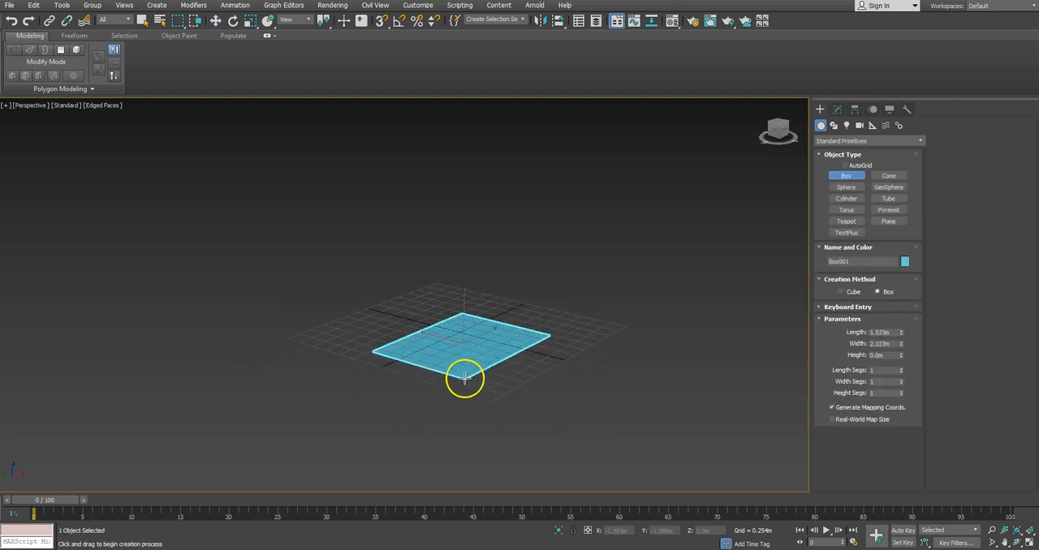
Step: Convert the newly created box to an Editable Poly mesh
right_click(465, 379)
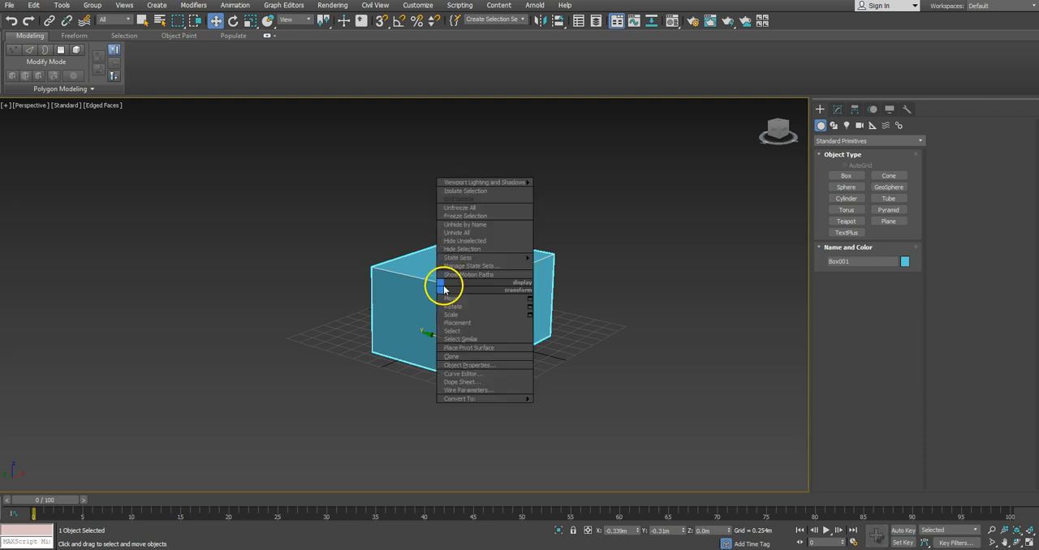
click(459, 398)
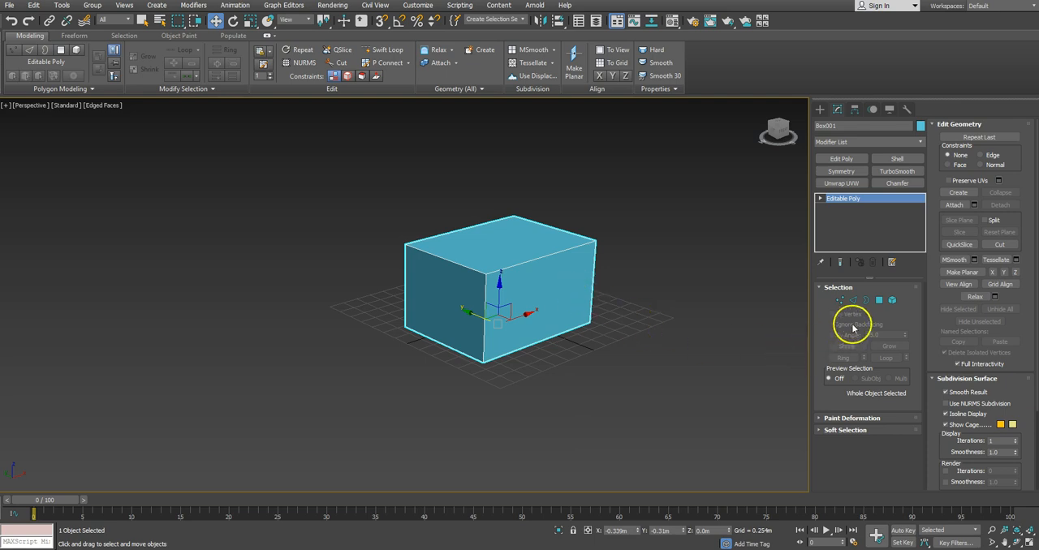
Step: Chamfer one top edge into a many-segment rounded curve and orbit to check it
click(866, 300)
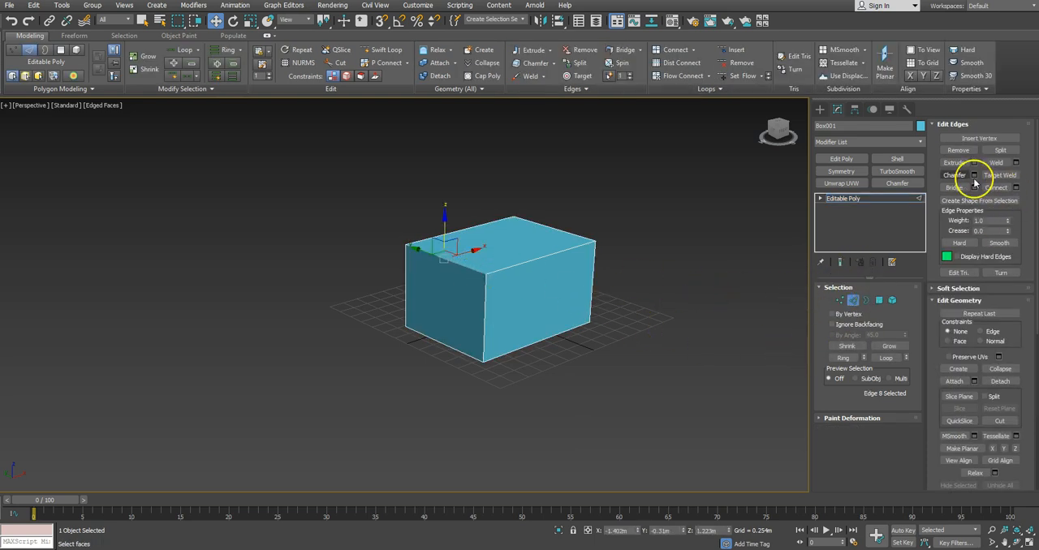
click(975, 176)
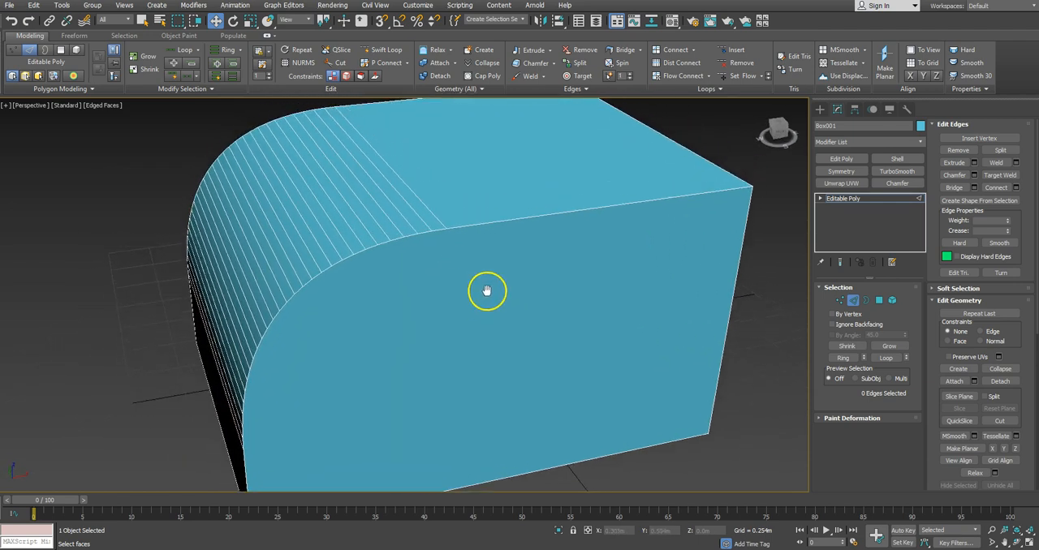
drag(487, 291, 459, 310)
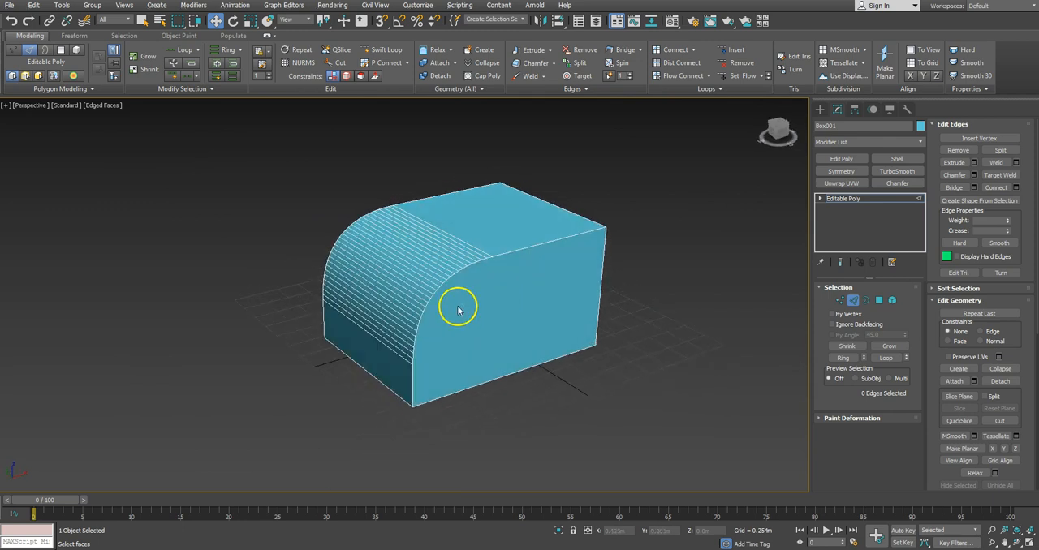
drag(458, 308, 516, 335)
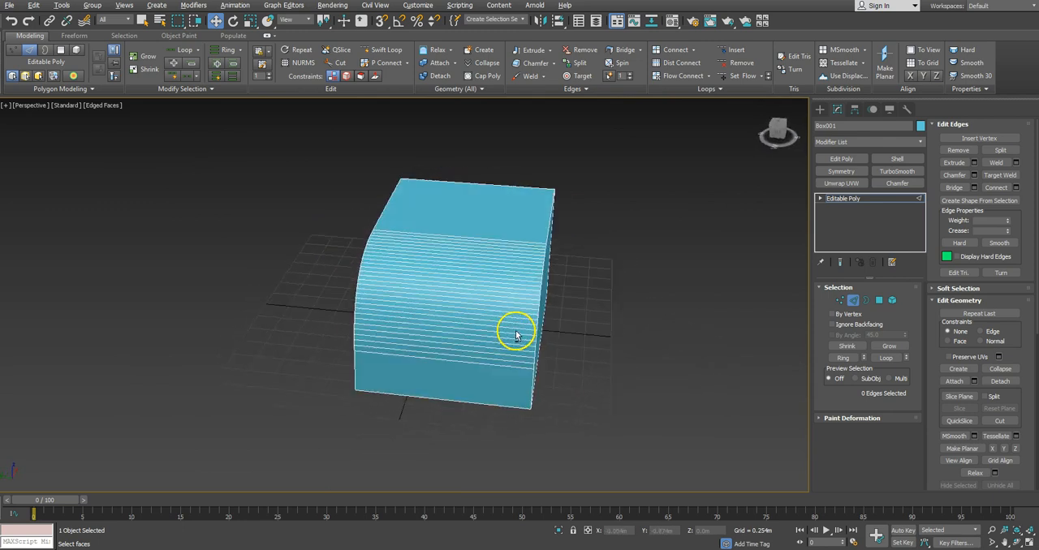
drag(516, 335, 582, 242)
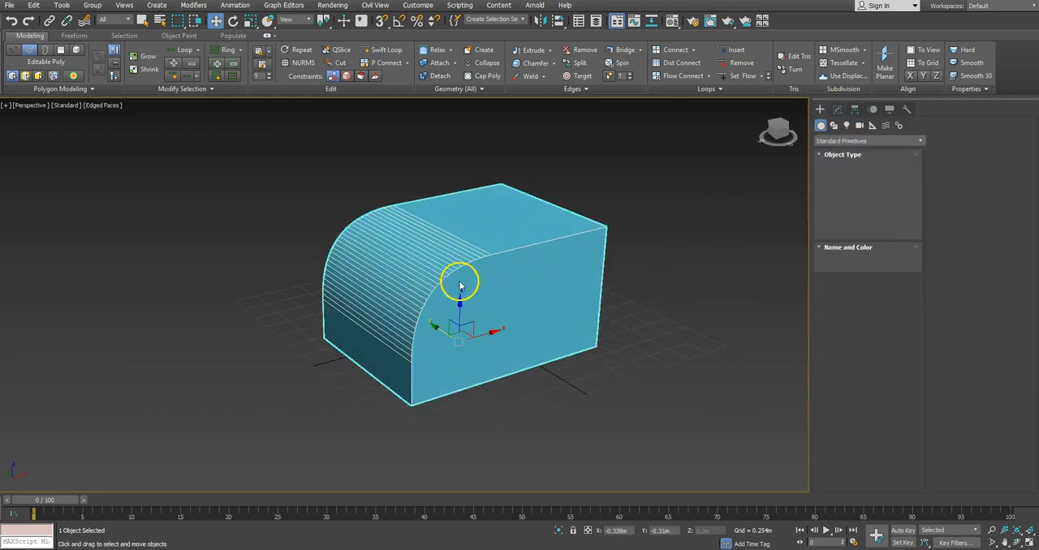
Step: Export the selected rounded box as Test_01.obj using the ZBrush OBJ preset
click(9, 5)
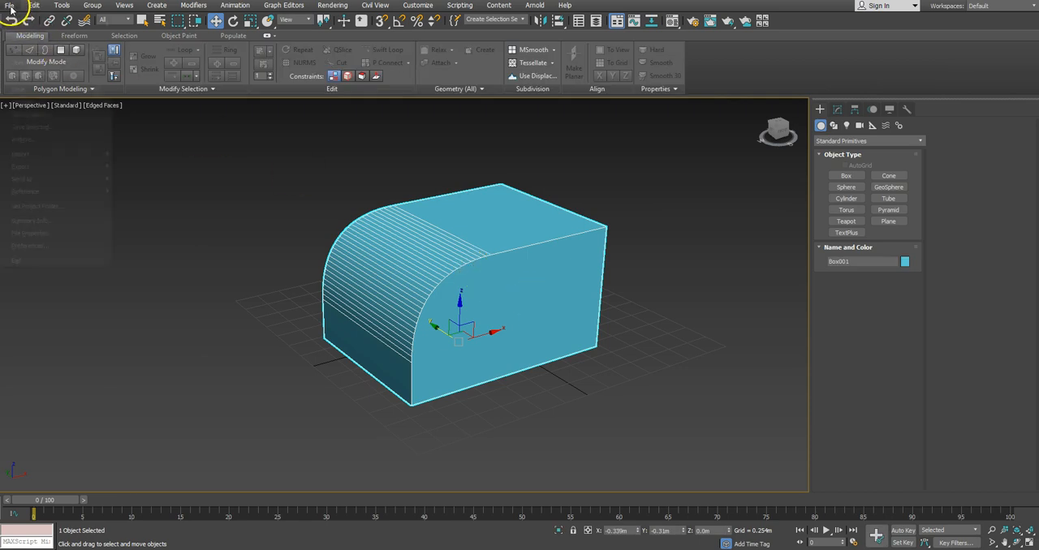
mouse_move(353, 225)
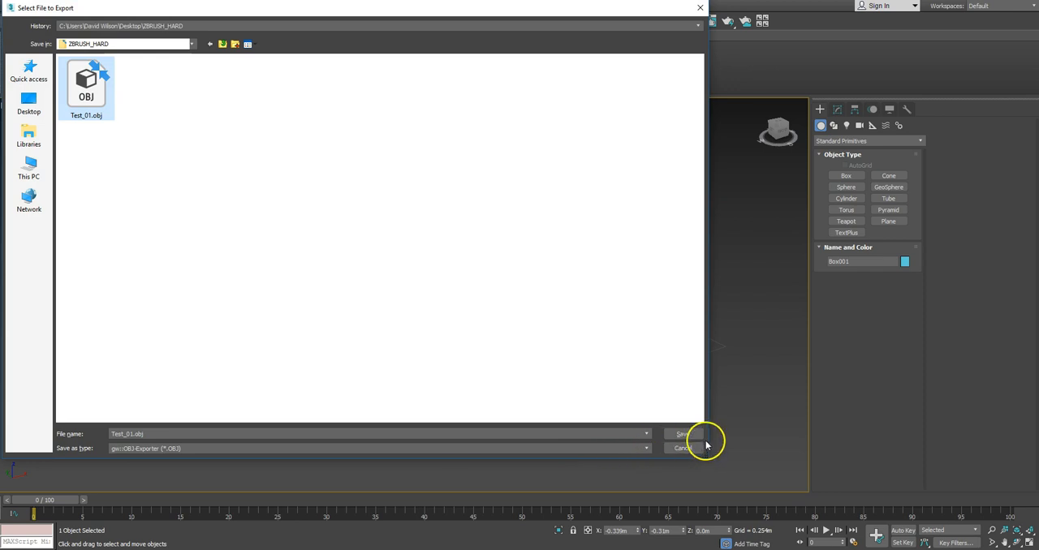
click(682, 434)
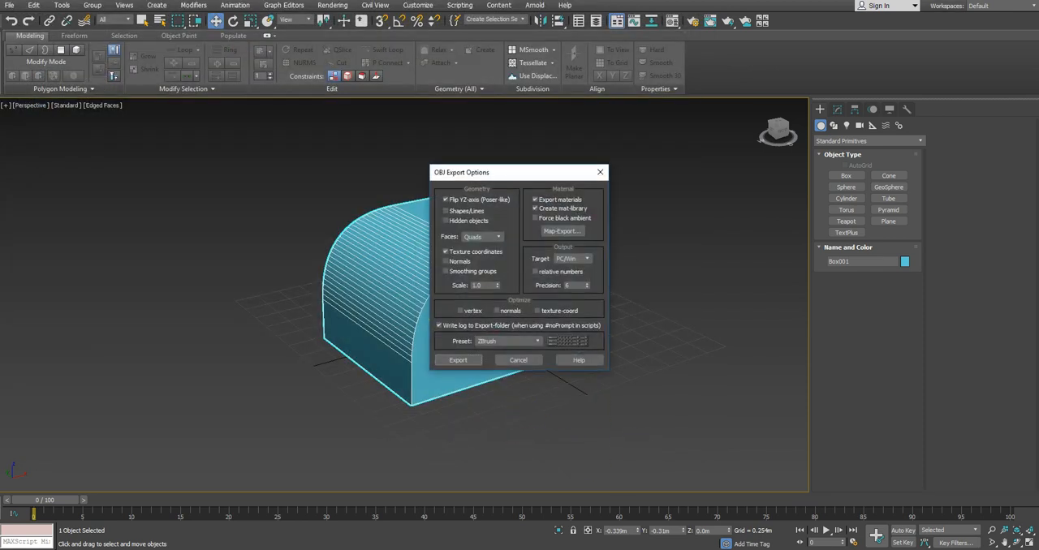
click(484, 237)
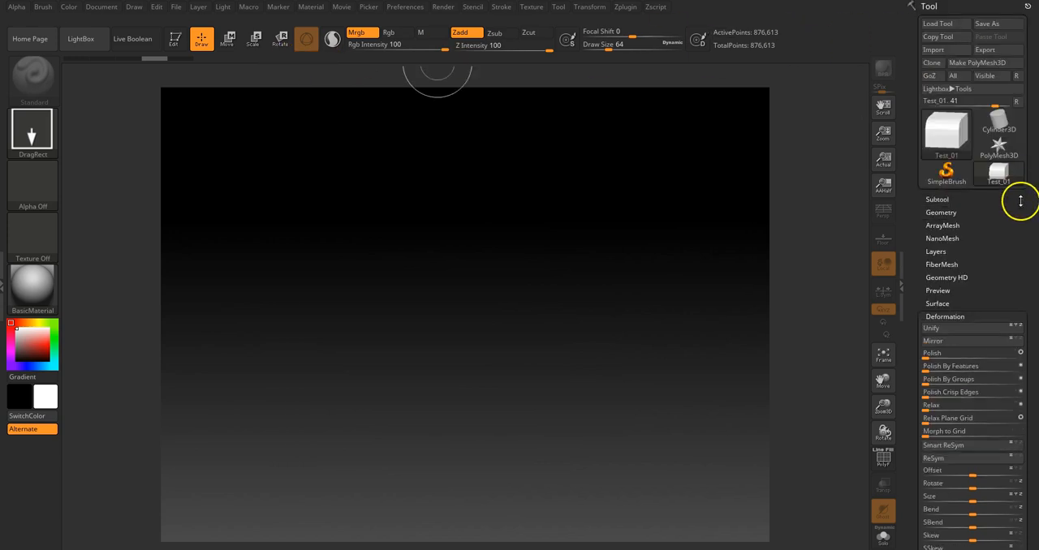
Step: Import Test_01.obj into the Tool palette and rotate it on the canvas
click(932, 50)
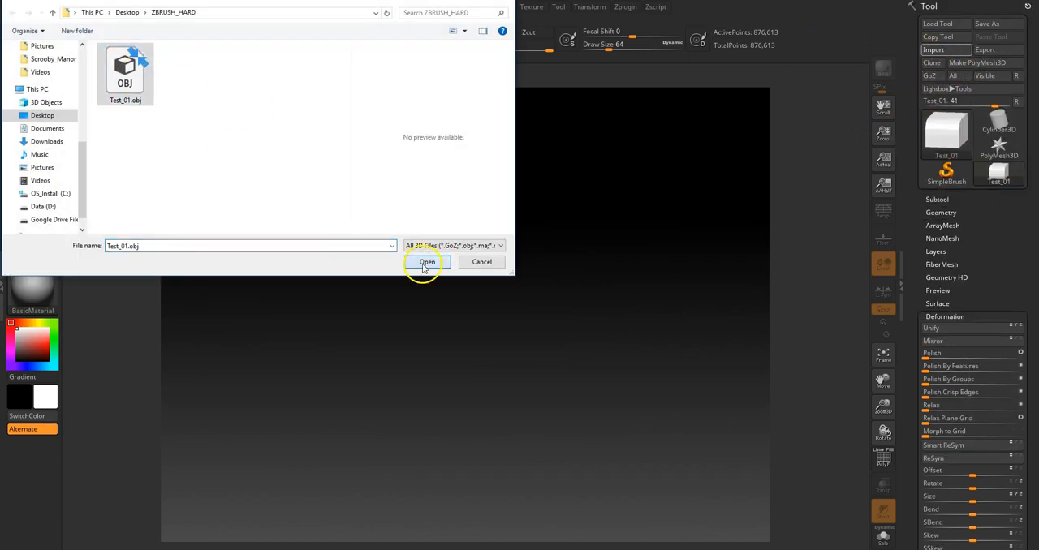
click(427, 261)
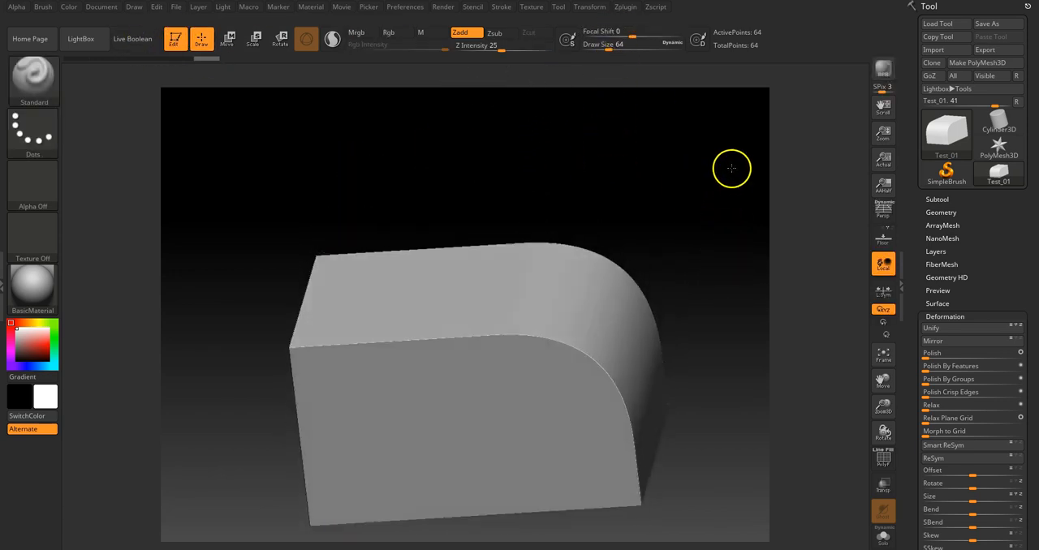
drag(731, 168, 650, 278)
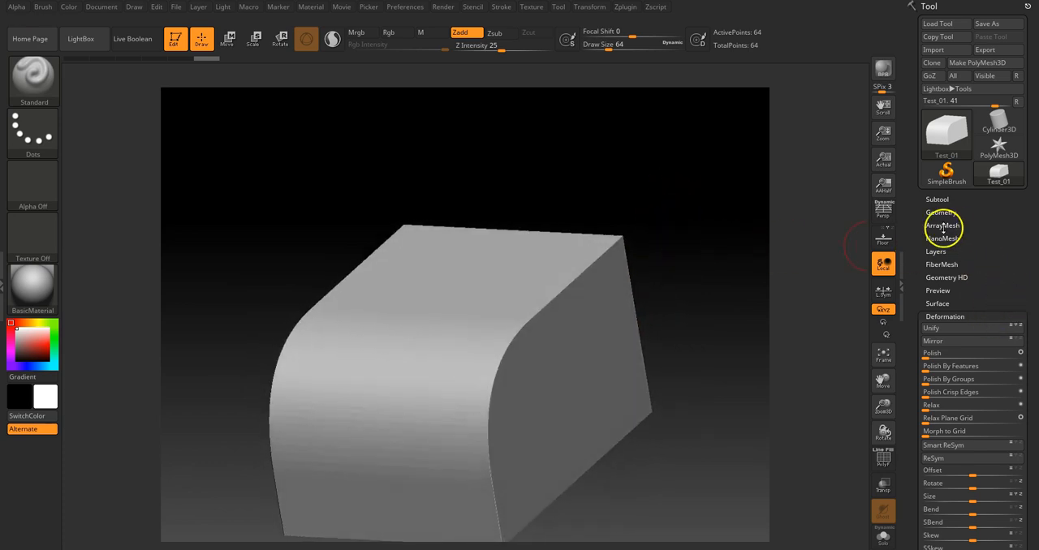
mouse_move(988, 302)
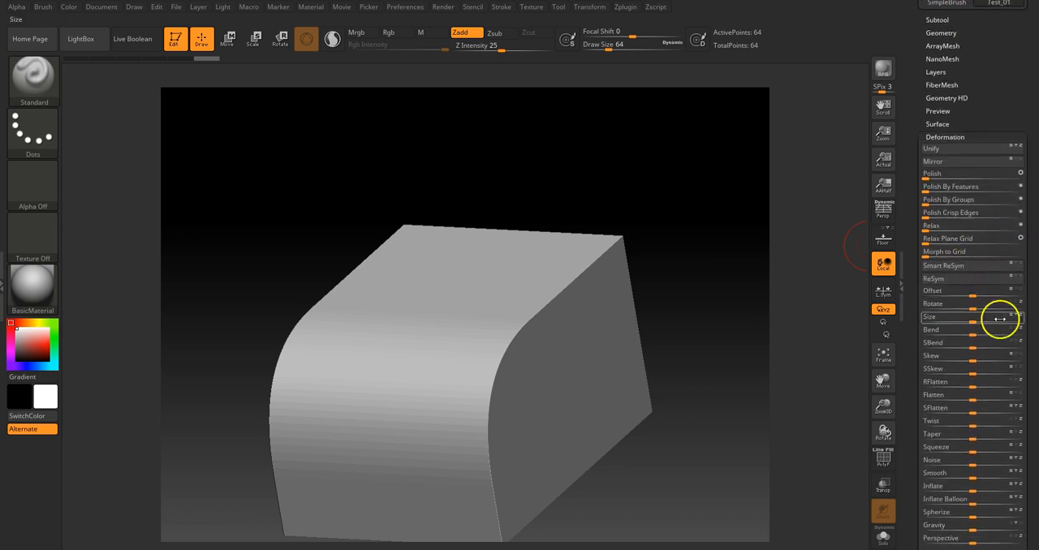
Step: Apply DynaMesh at resolution 528, reaching about 659,610 points, and orbit to inspect
click(929, 6)
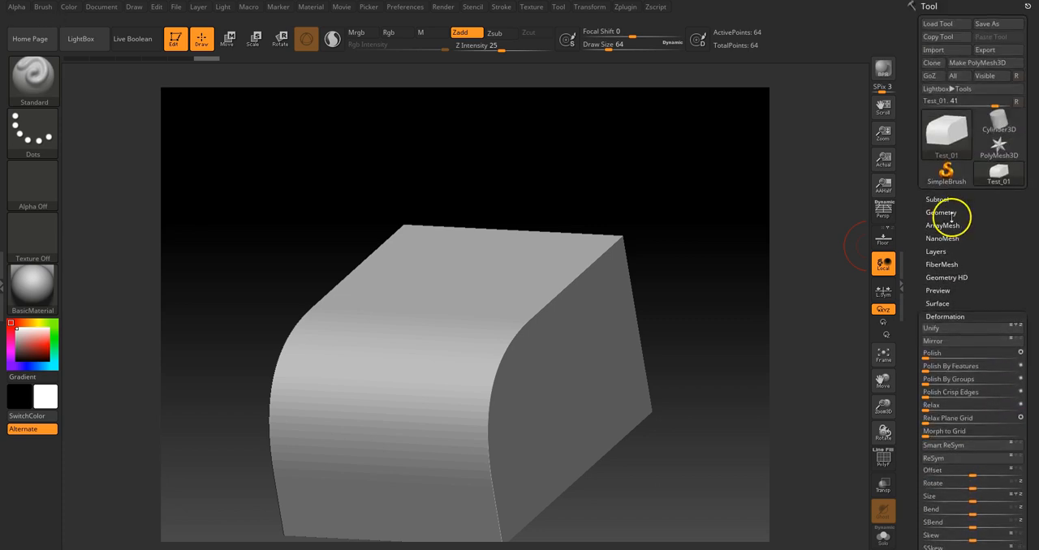
click(934, 308)
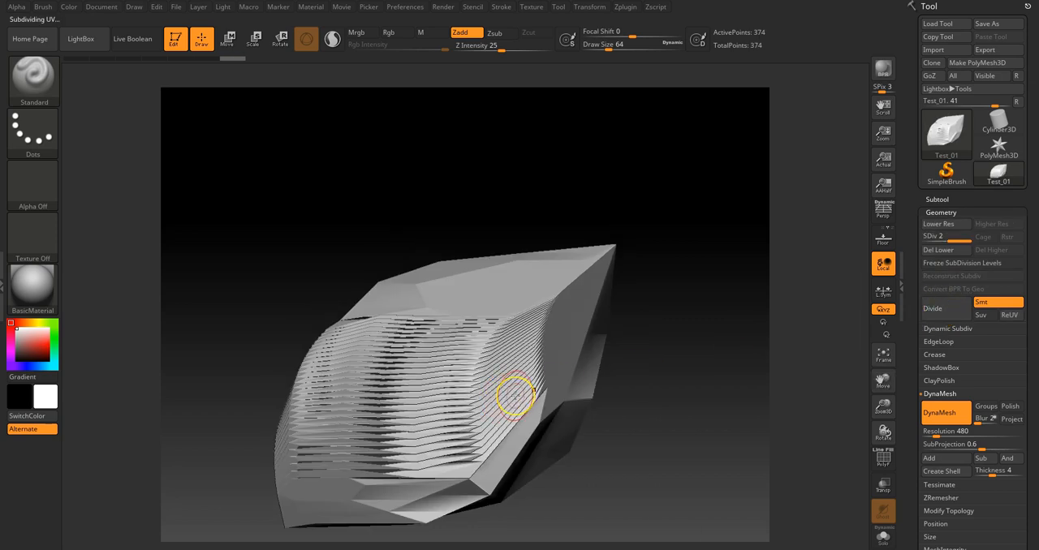
click(944, 413)
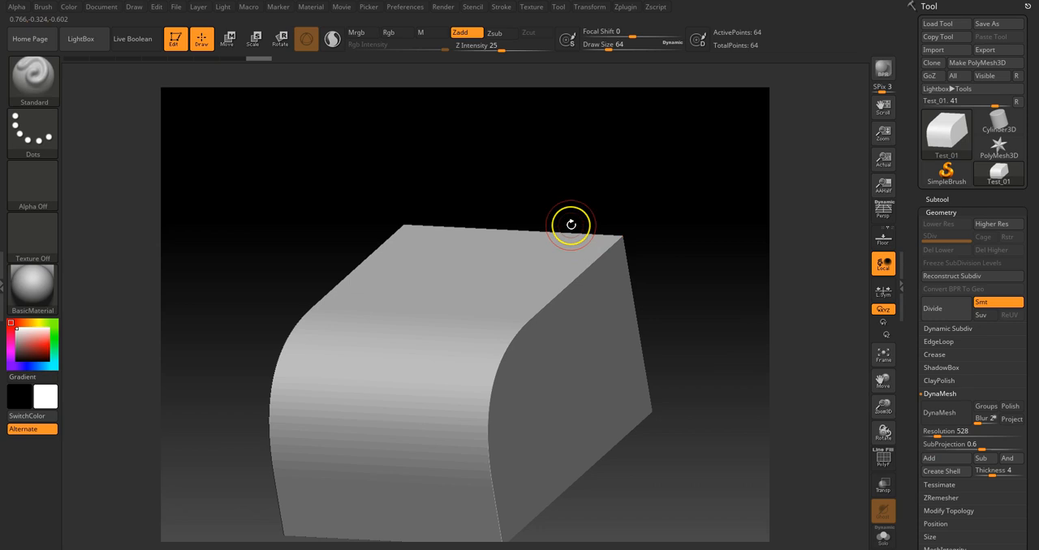
mouse_move(592, 215)
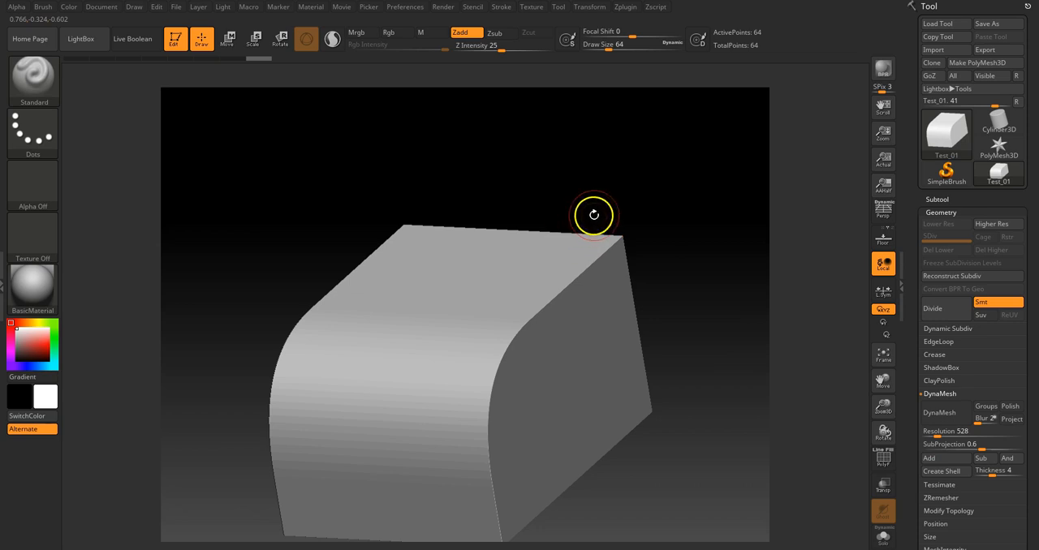
click(939, 413)
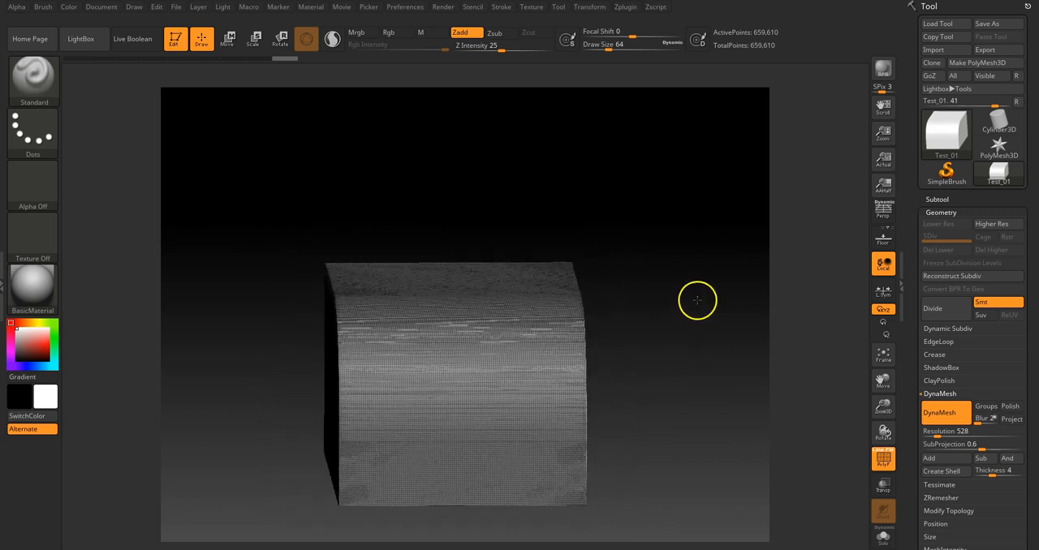
drag(697, 301, 673, 364)
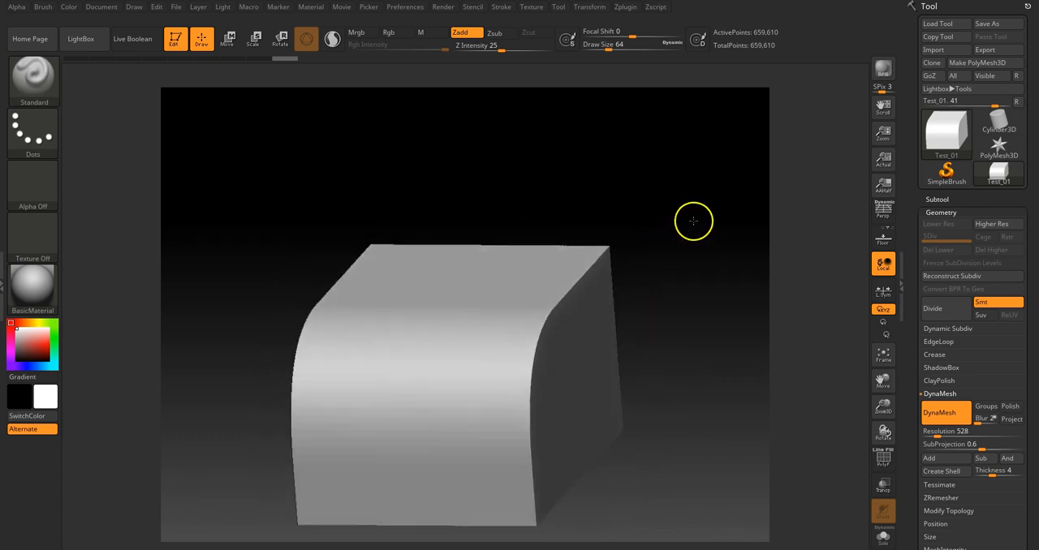
drag(694, 220, 686, 328)
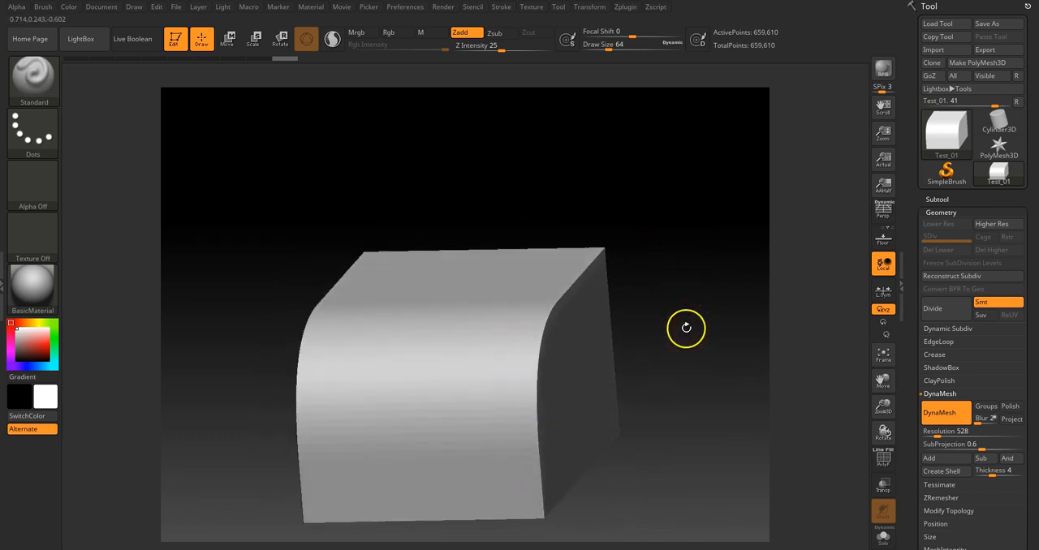
drag(686, 329, 671, 326)
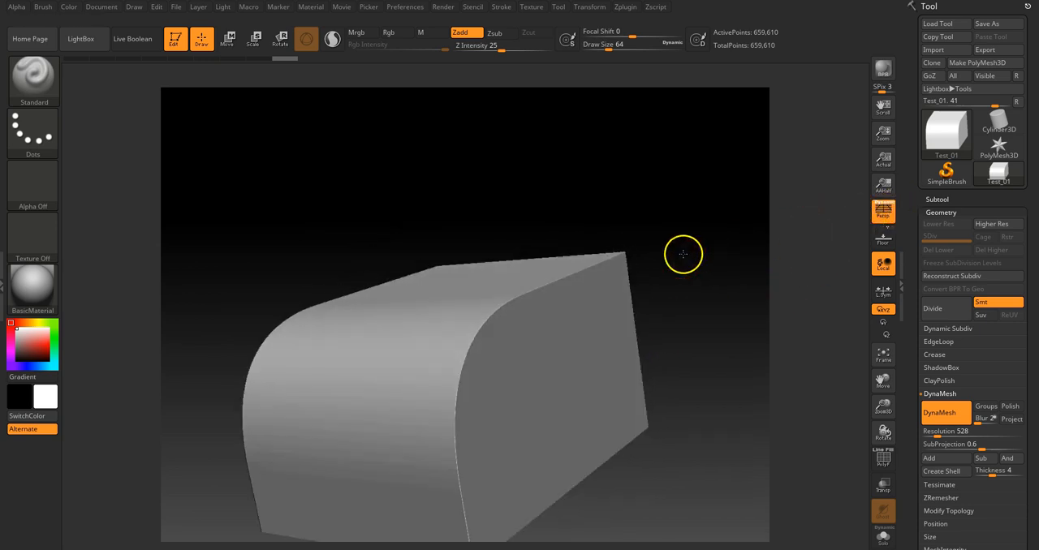
drag(683, 254, 686, 365)
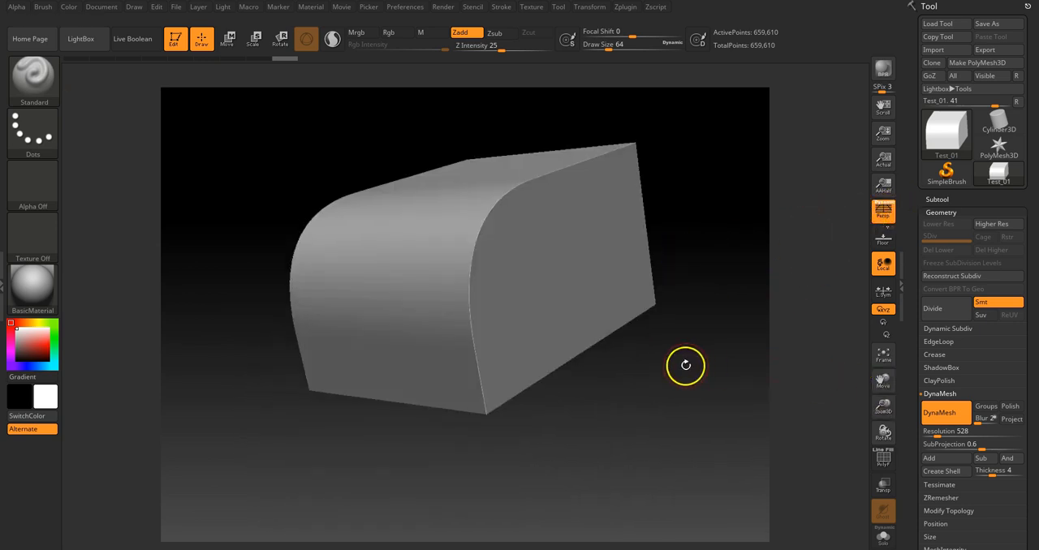
drag(685, 366, 685, 375)
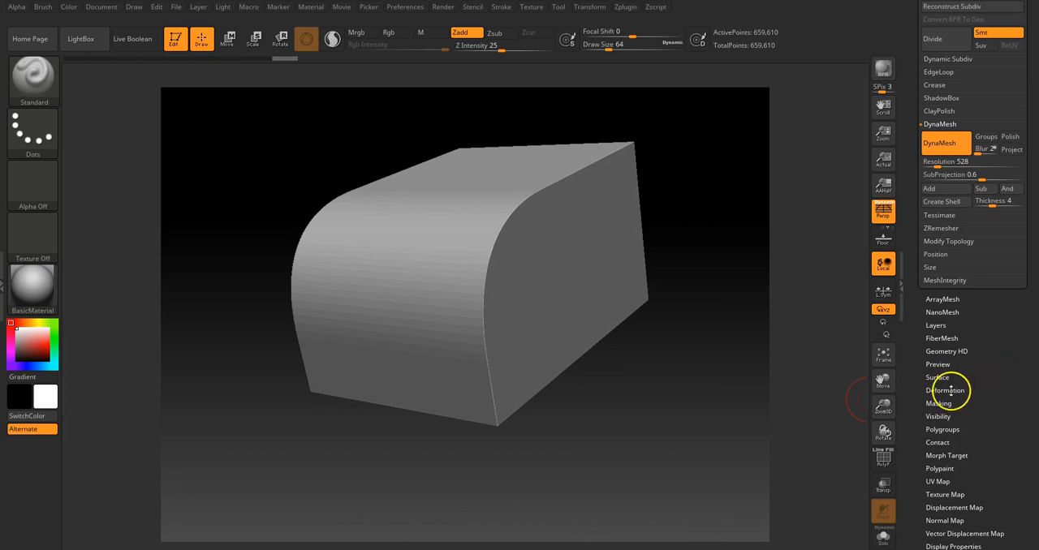
Step: Expand Geometry > Deformation and orbit the dense box to view its faces
click(945, 390)
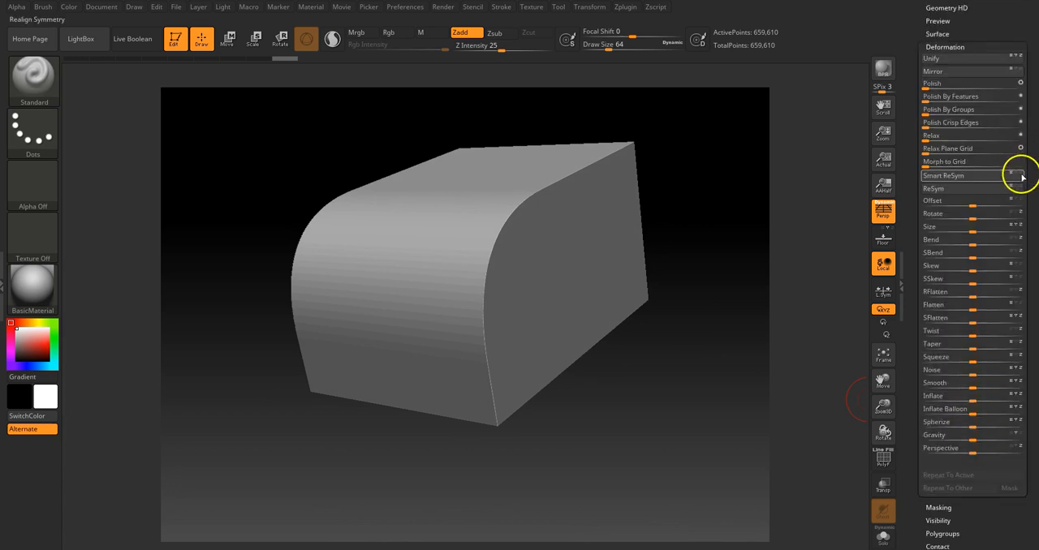
mouse_move(1030, 119)
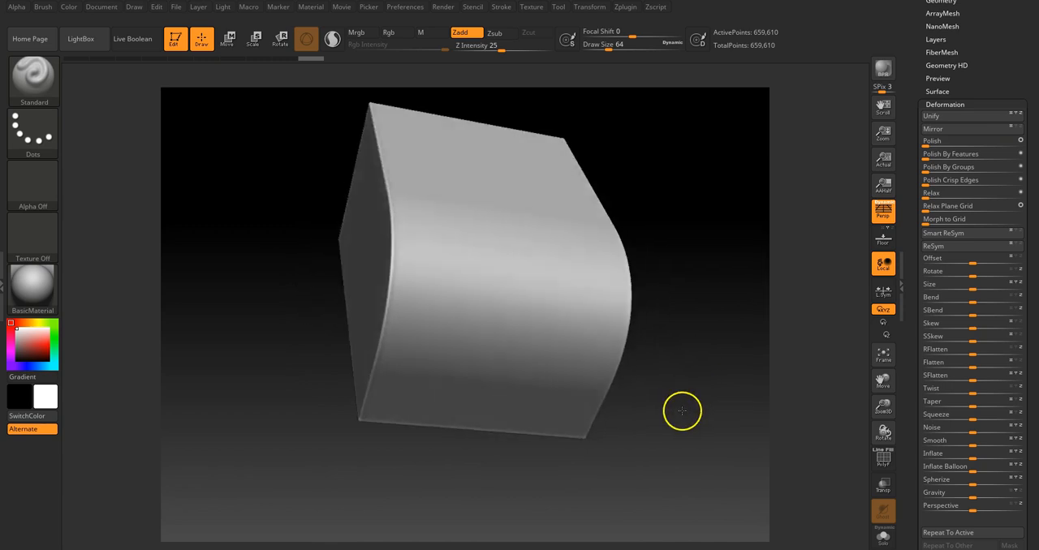
drag(682, 411, 556, 419)
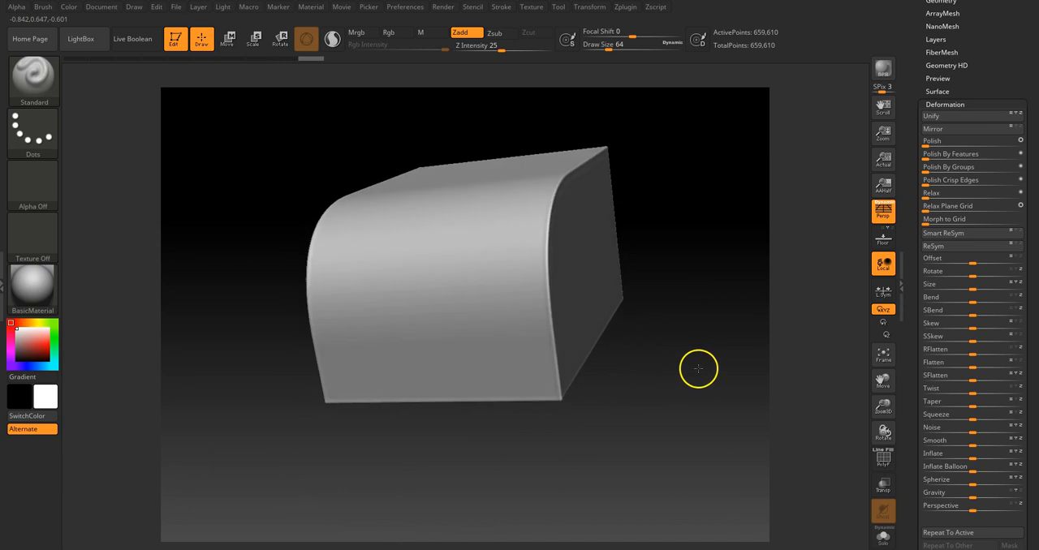
drag(698, 369, 540, 457)
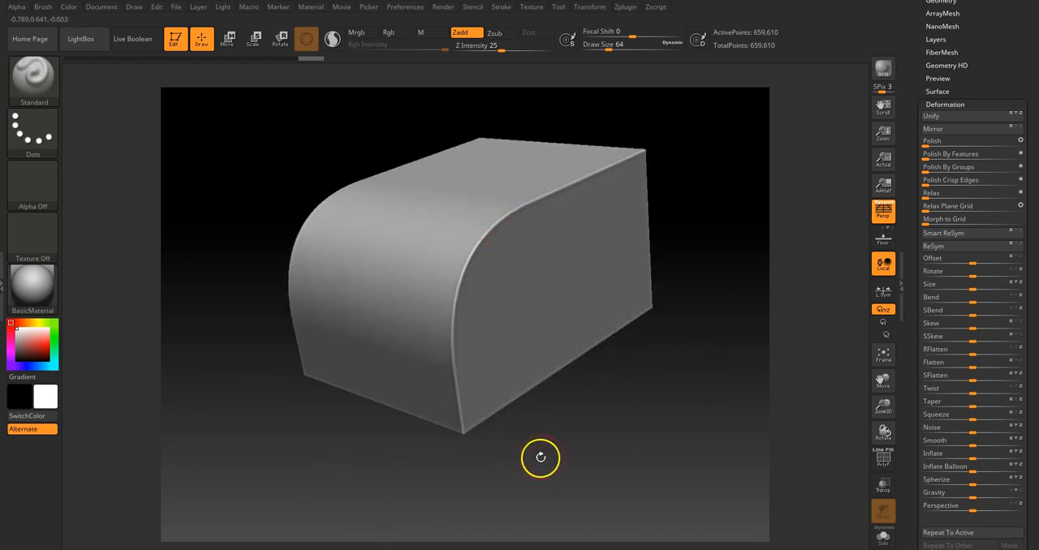
drag(541, 458, 288, 422)
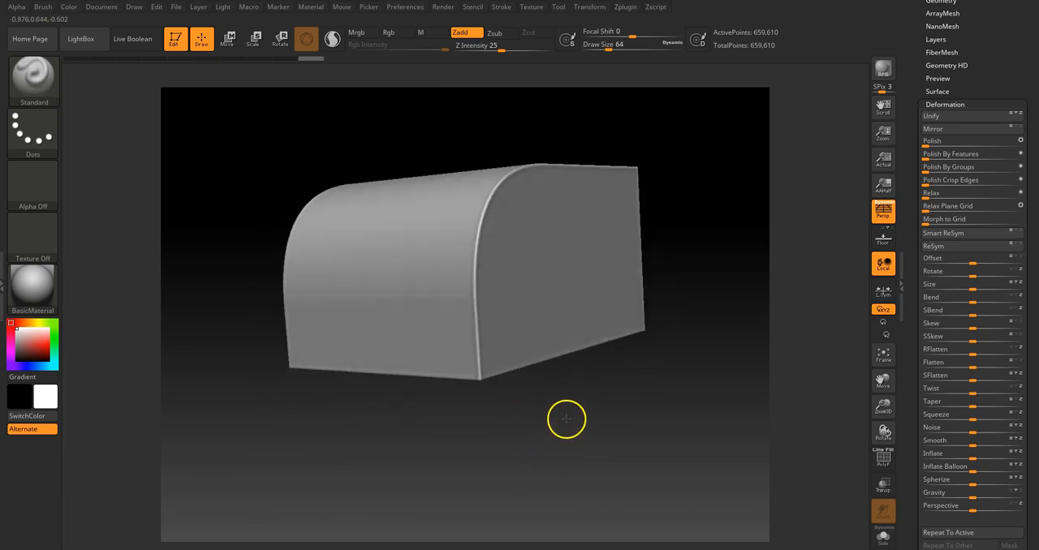
drag(566, 419, 608, 432)
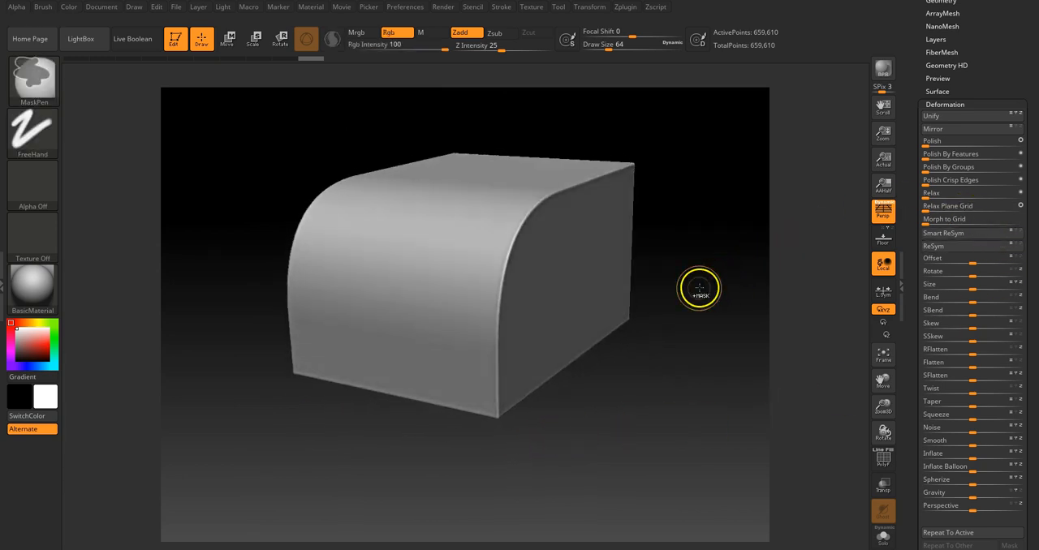
Step: Polish the box at full strength and orbit to check the softened edges
click(1018, 141)
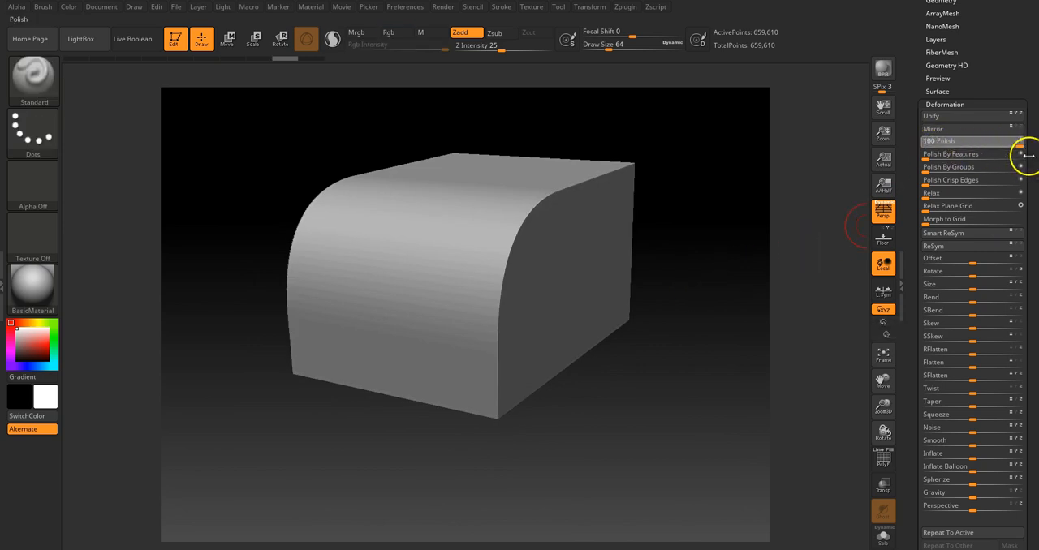
click(939, 141)
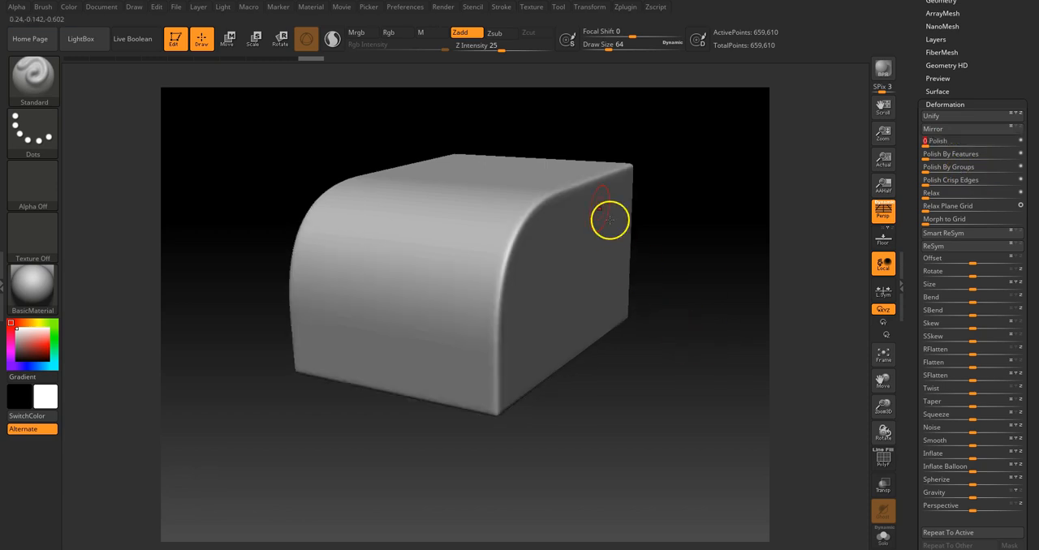
drag(609, 219, 603, 451)
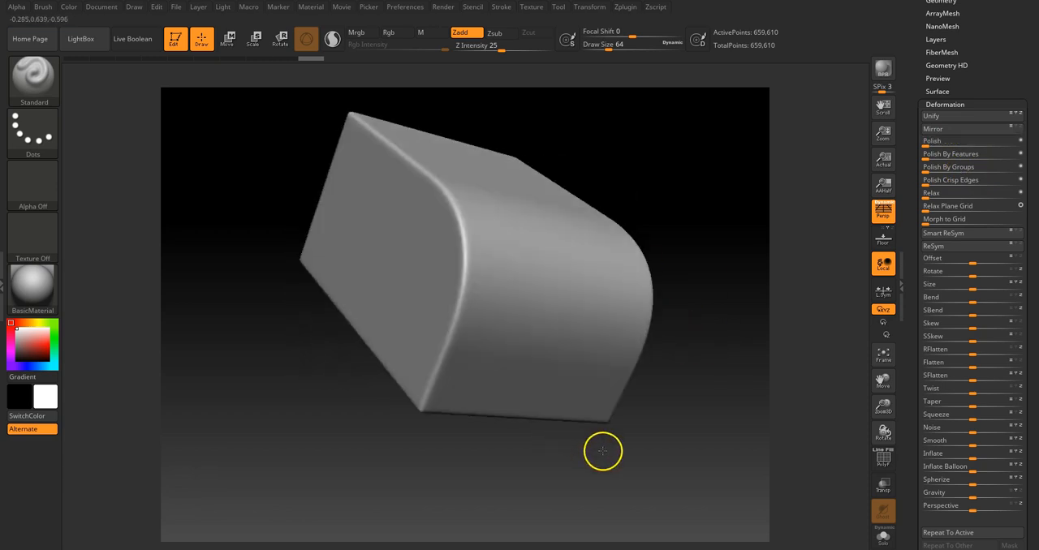
drag(603, 451, 624, 450)
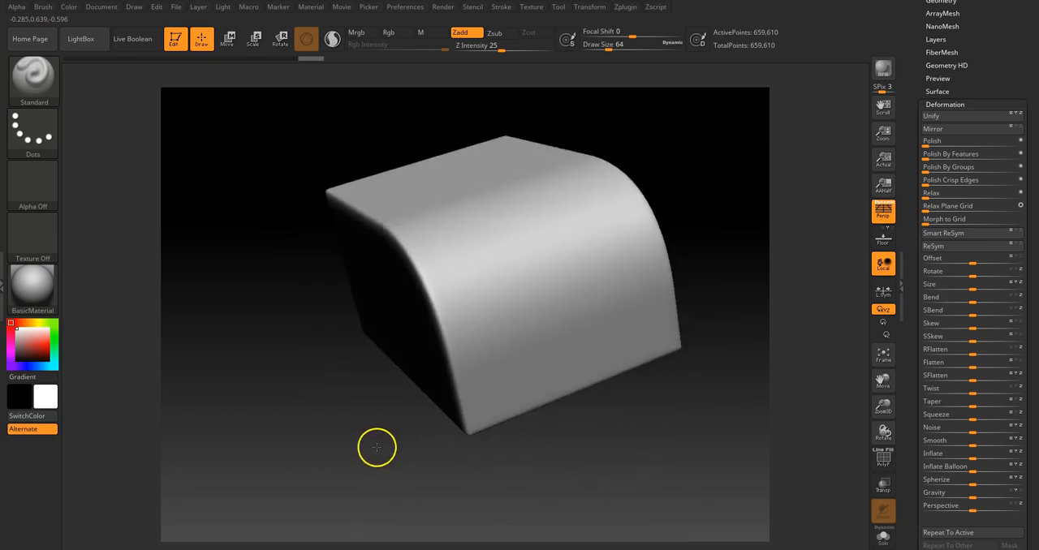
drag(376, 447, 728, 392)
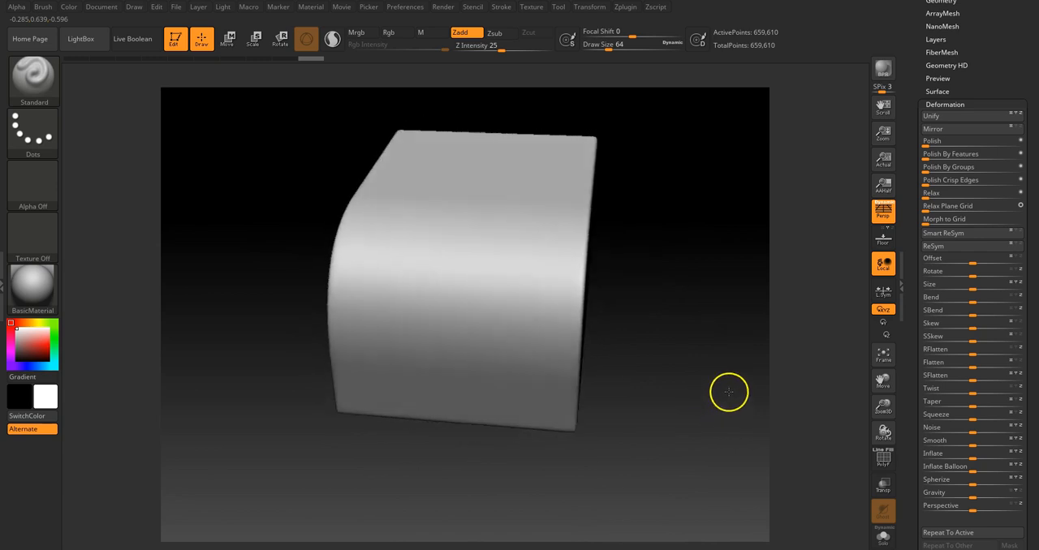
Step: Apply Polish a second time and inspect the softer corners from several angles
click(950, 154)
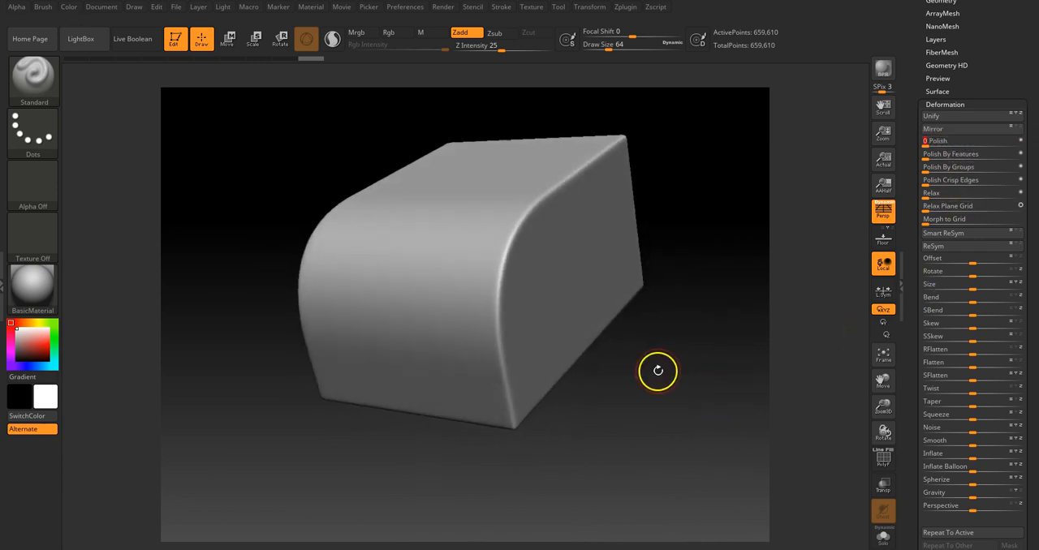
drag(658, 370, 686, 237)
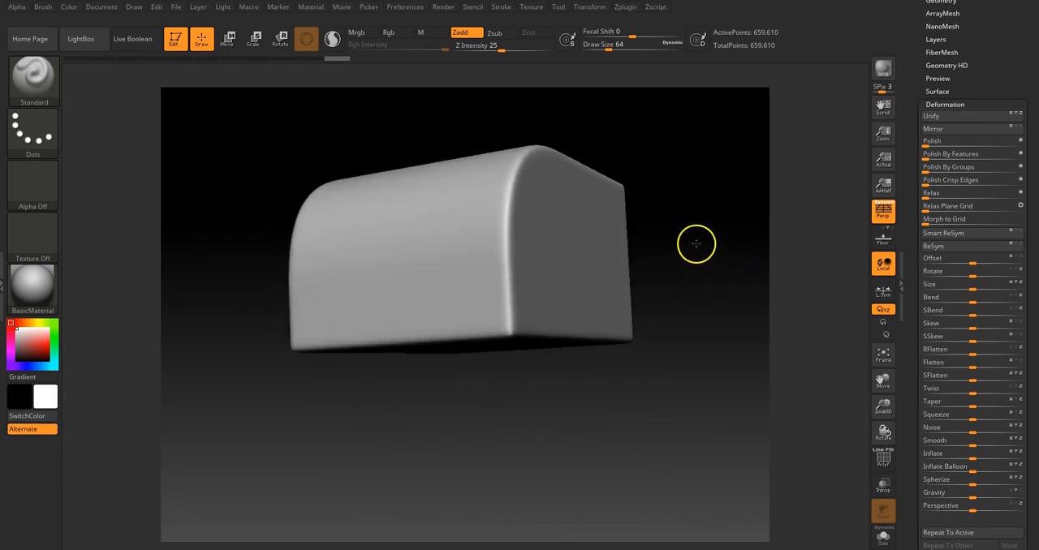
drag(696, 243, 720, 277)
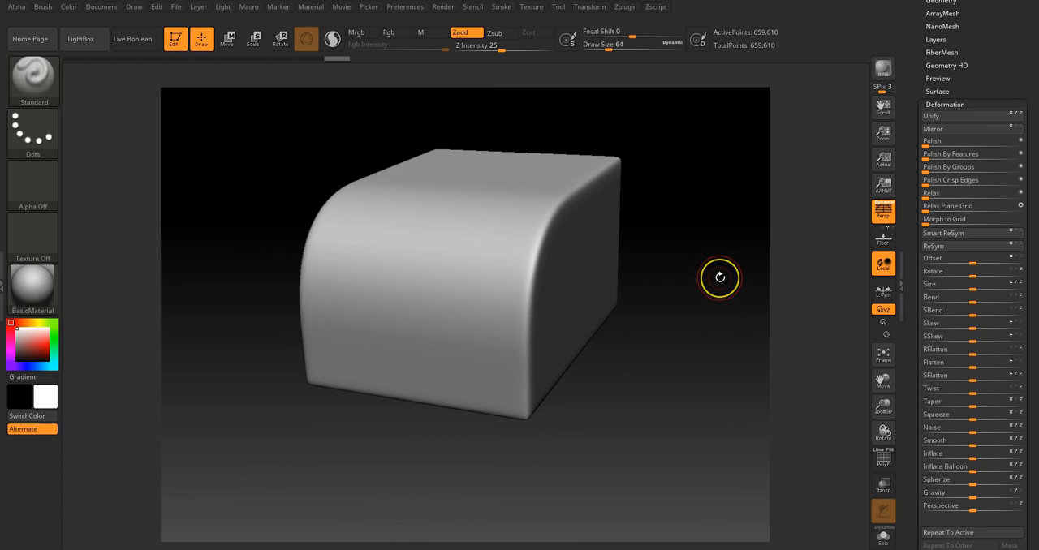
drag(720, 277, 699, 292)
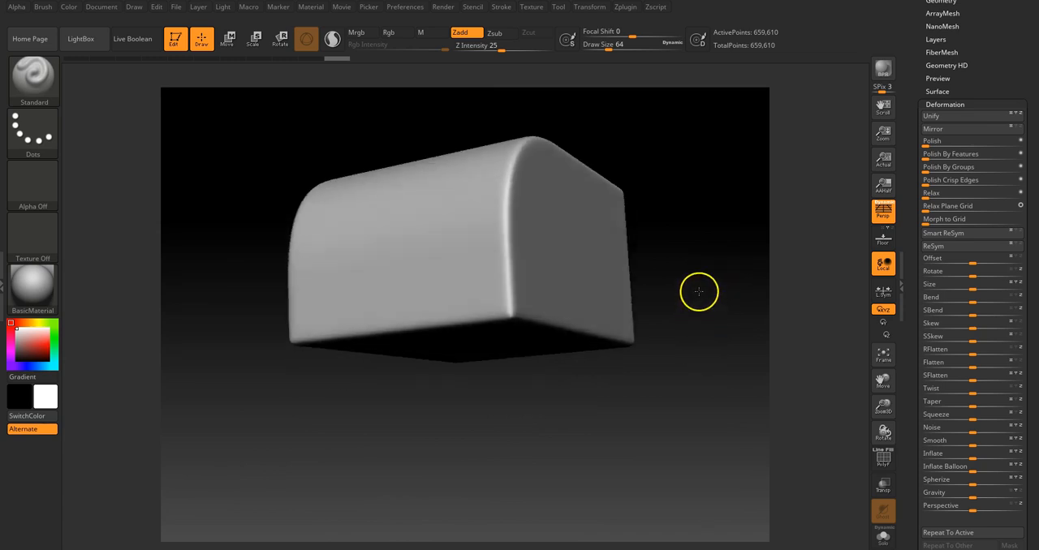
drag(699, 292, 700, 68)
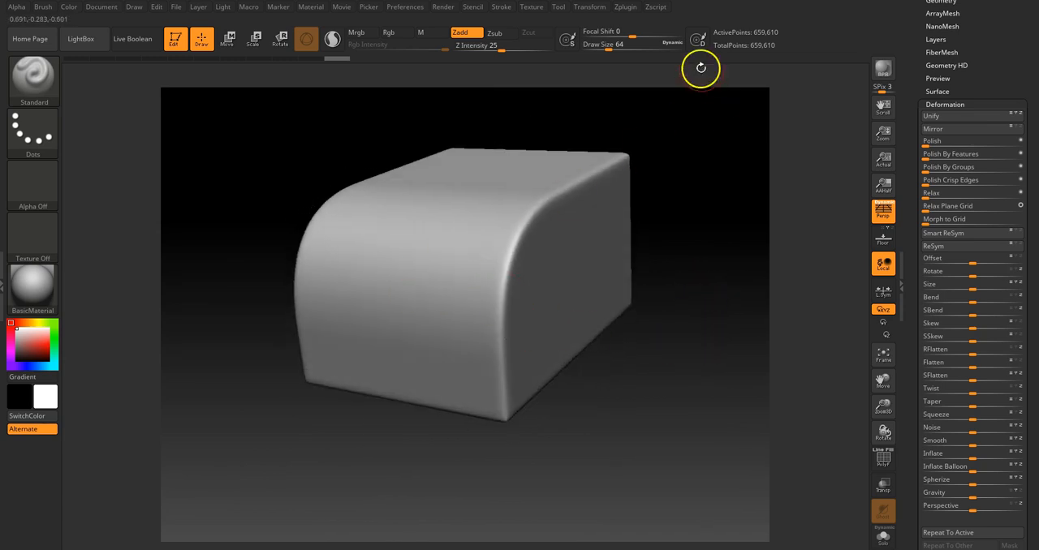
drag(700, 68, 694, 254)
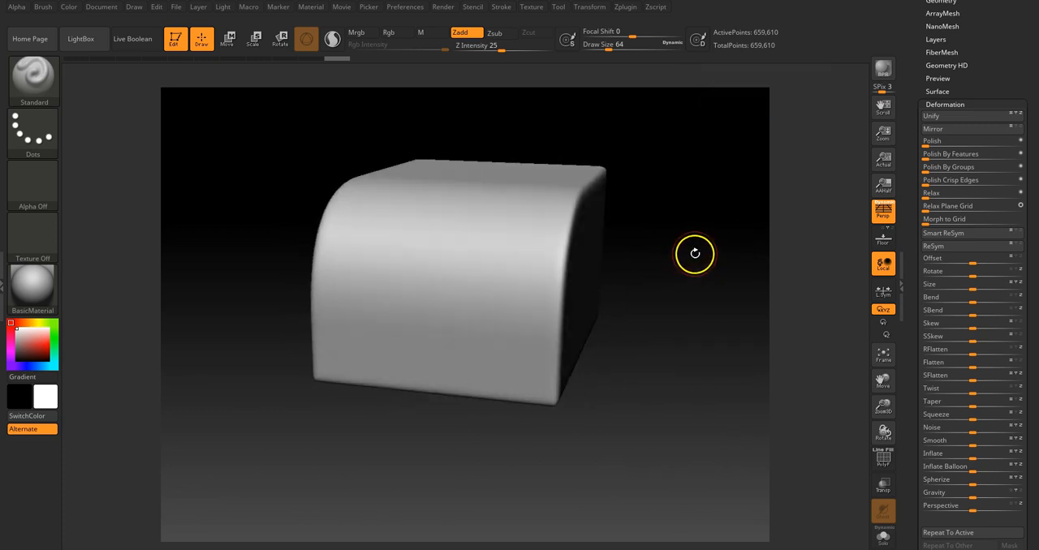
drag(694, 253, 688, 253)
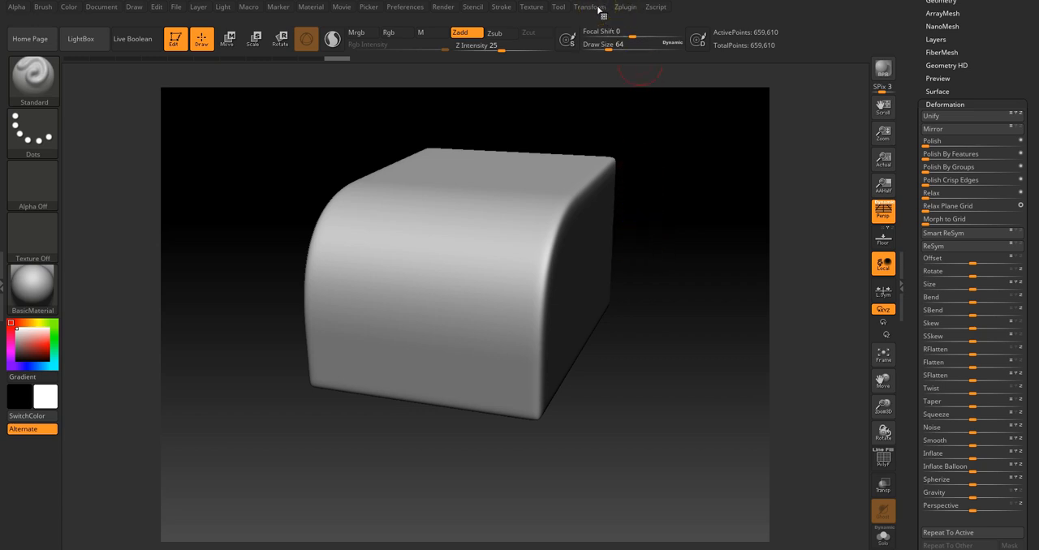
click(625, 7)
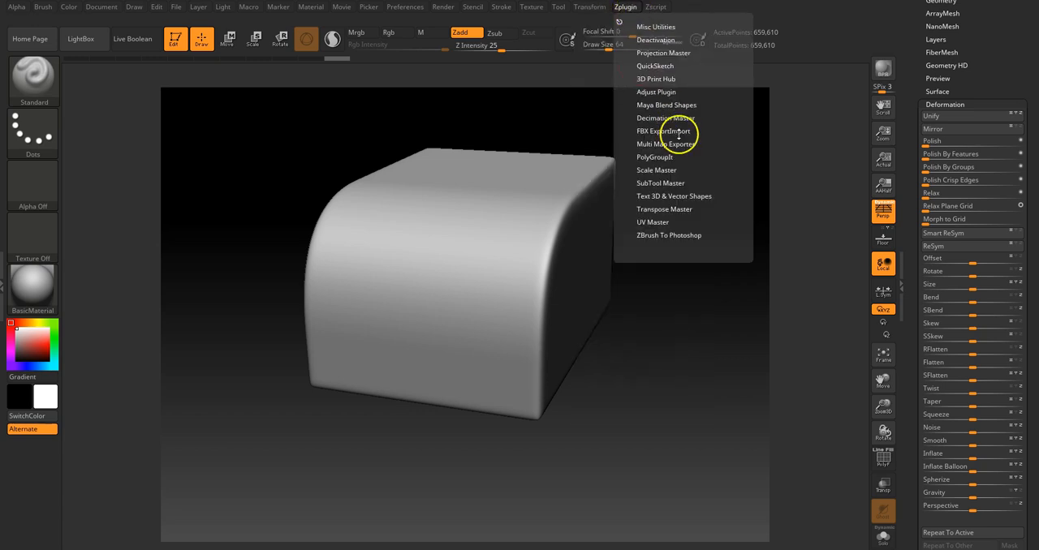
mouse_move(680, 149)
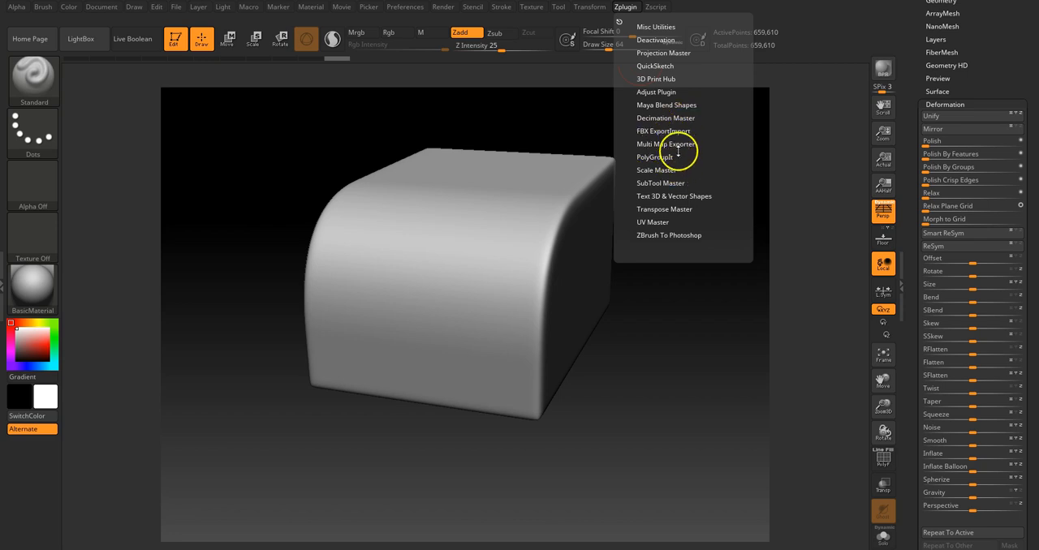
click(665, 117)
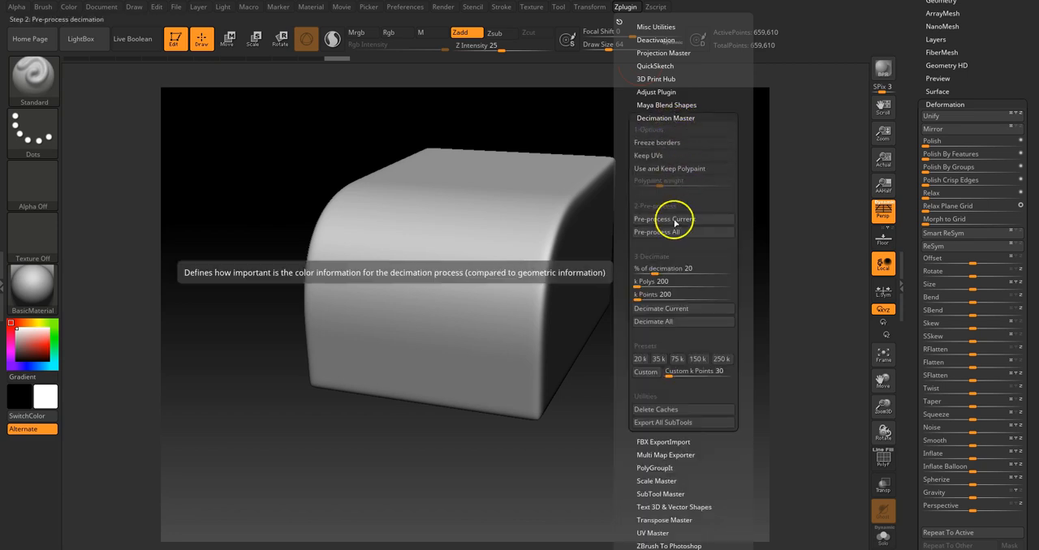
mouse_move(672, 219)
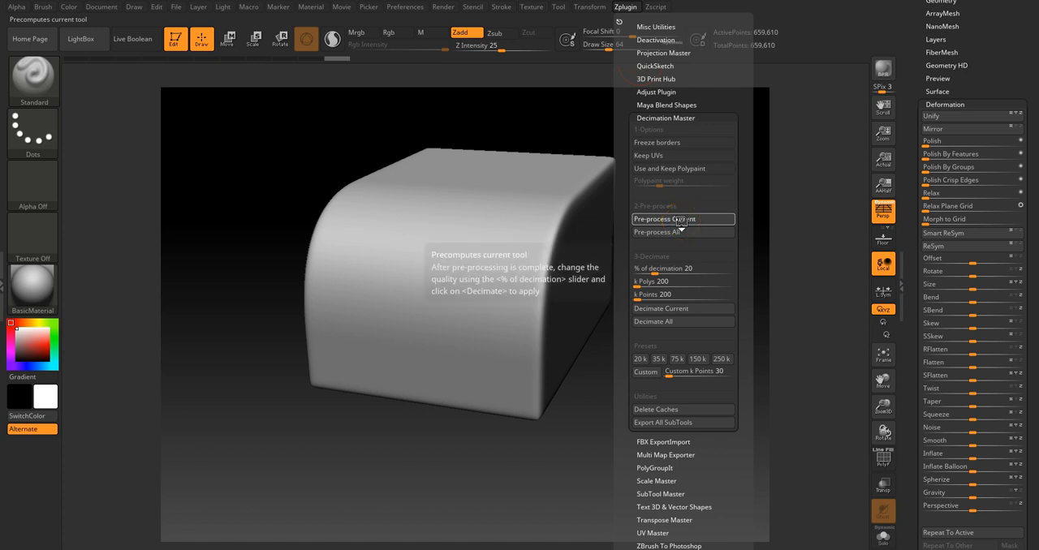
click(669, 219)
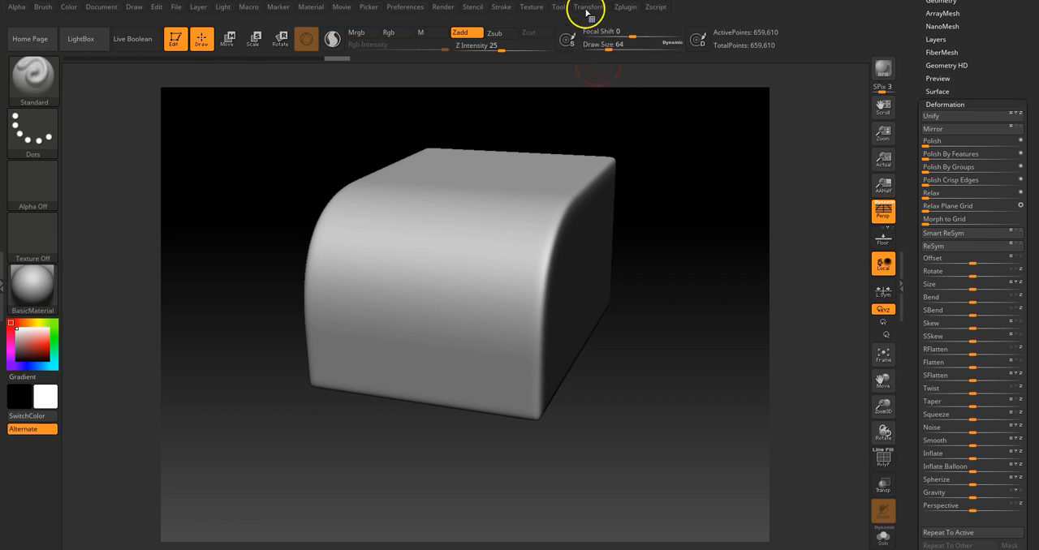
Step: Decimate Current in Decimation Master, cutting the box from about 659,610 to 64,444 points
click(625, 6)
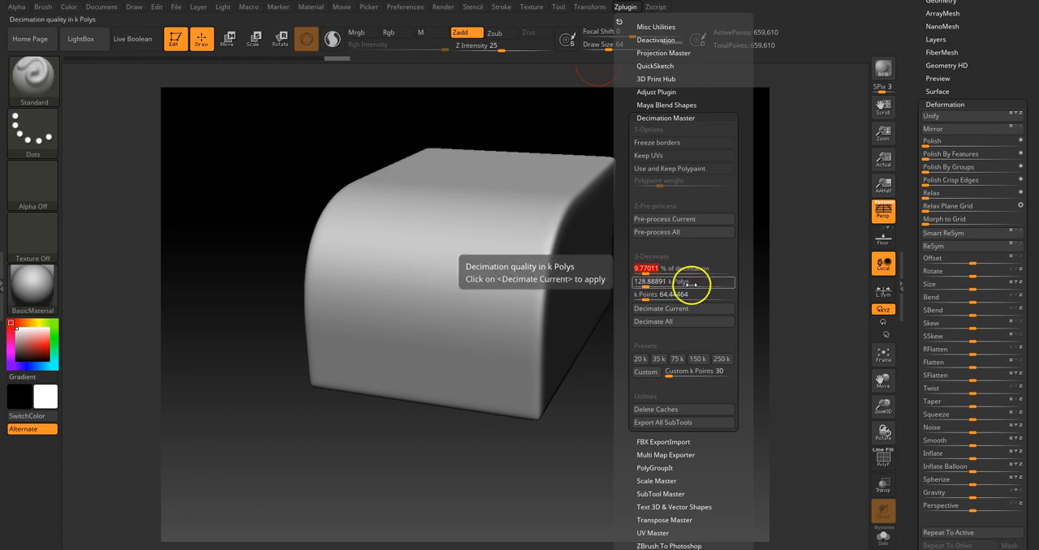
mouse_move(680, 309)
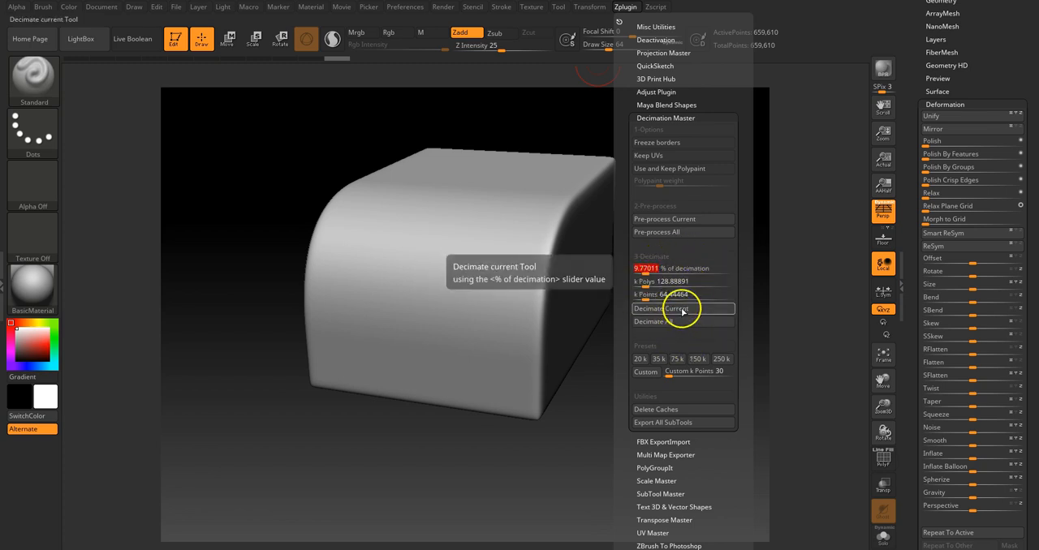
click(667, 308)
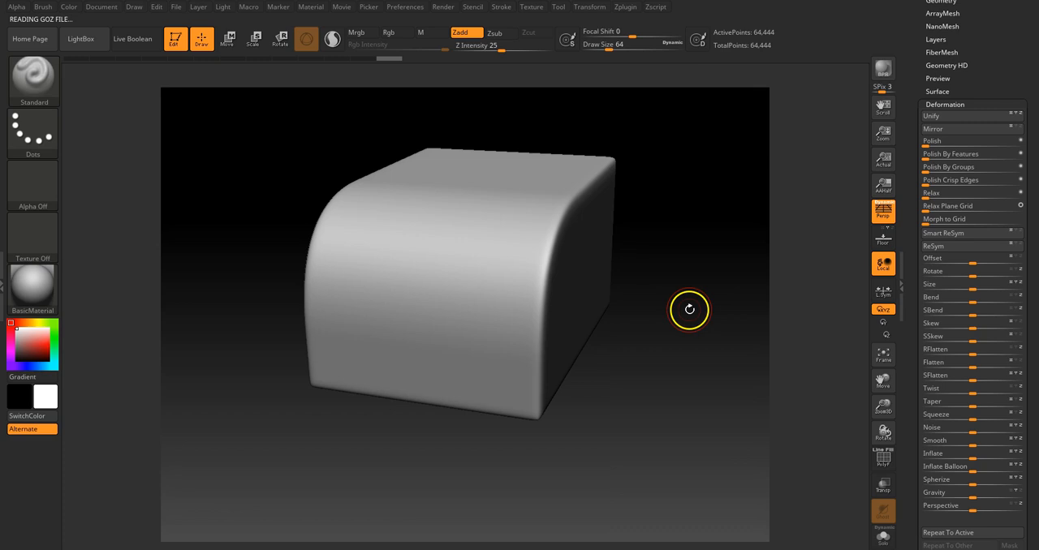
drag(689, 310, 721, 306)
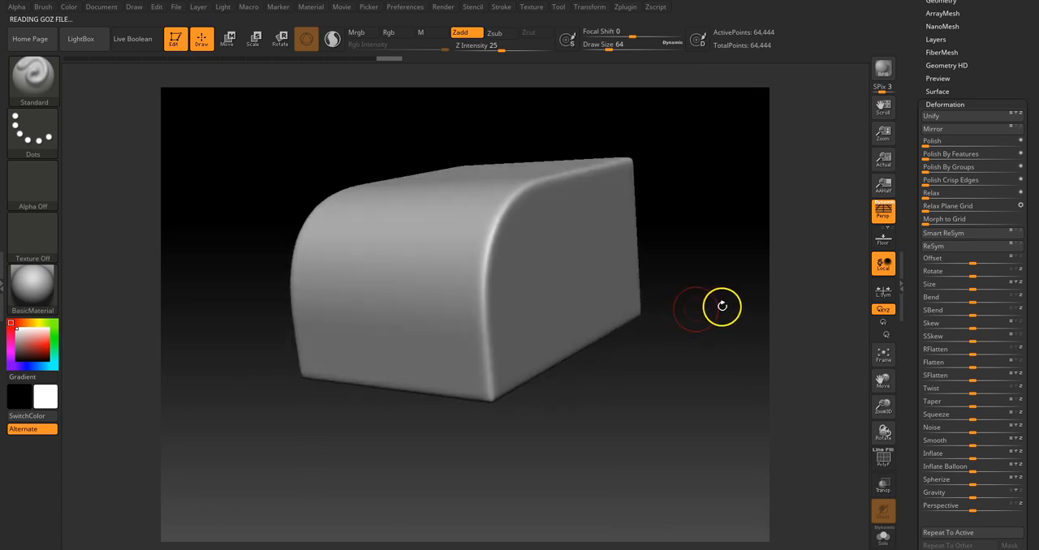
mouse_move(883, 460)
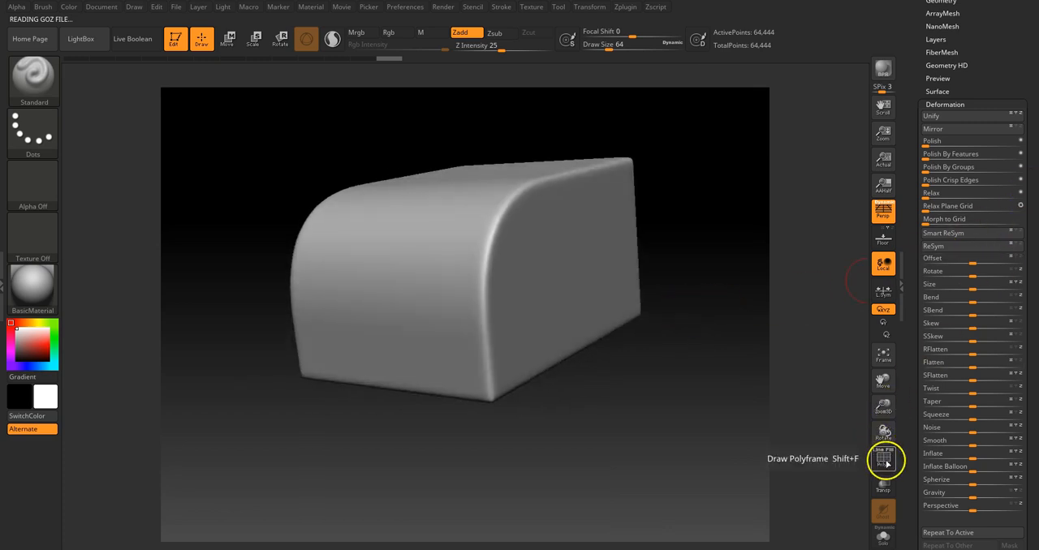
Step: Turn on PolyF and orbit the decimated box to inspect its triangle layout
click(883, 458)
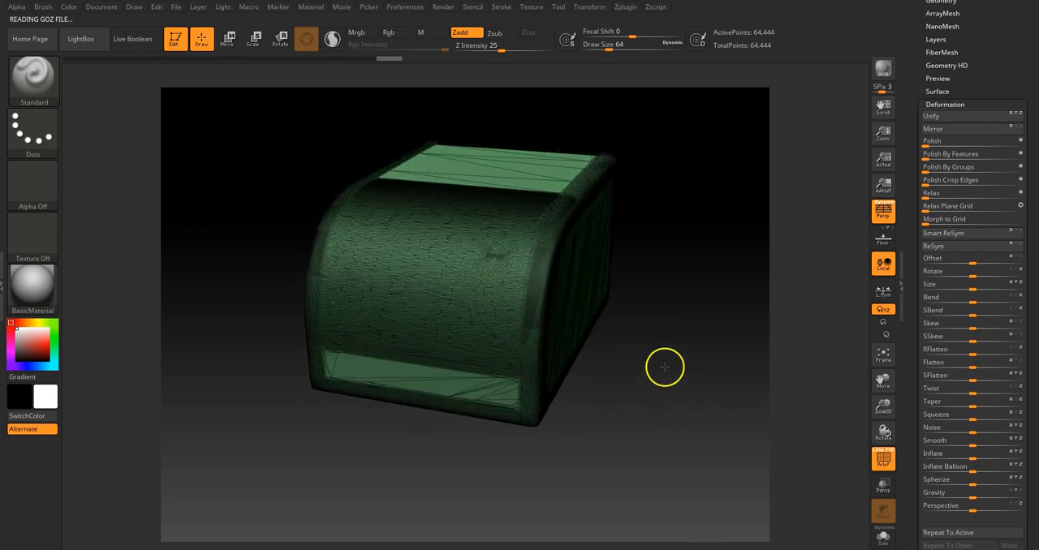
drag(664, 368, 712, 208)
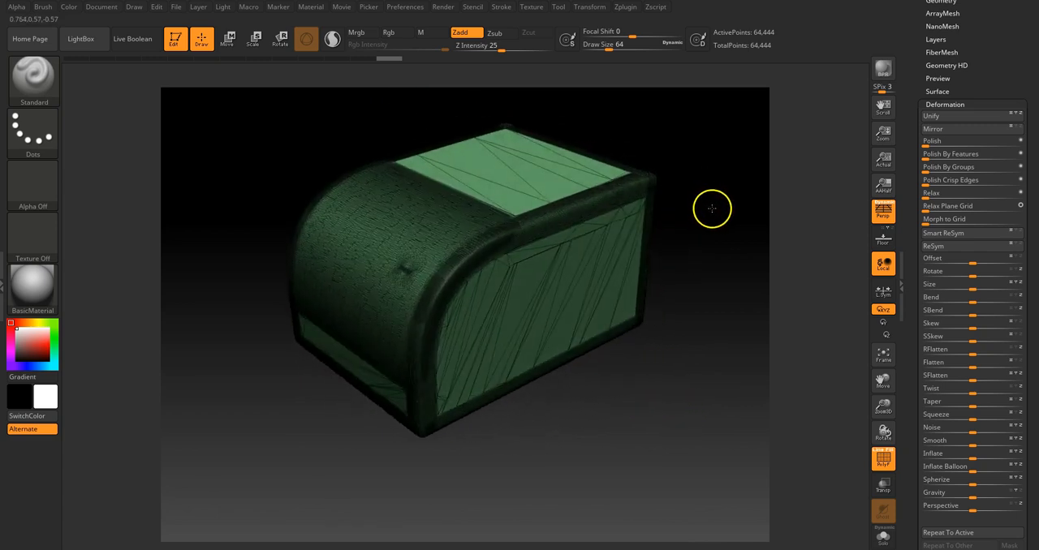
drag(711, 208, 408, 275)
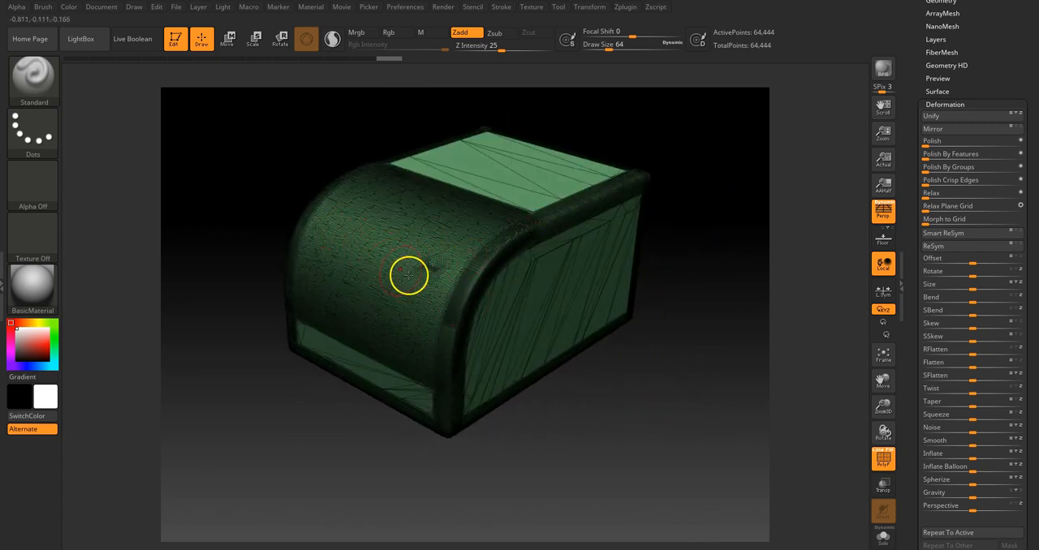
drag(410, 276, 393, 156)
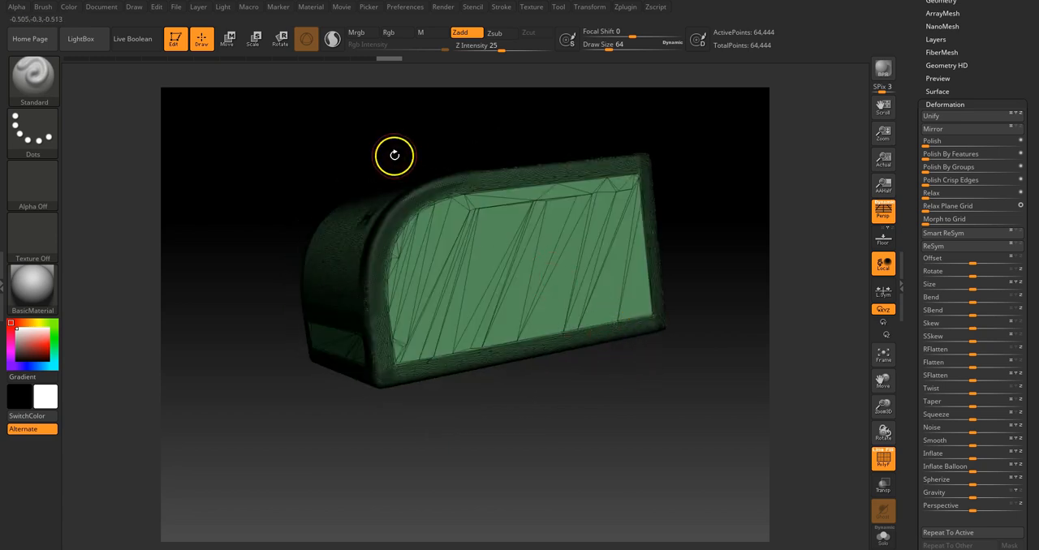
drag(393, 155, 600, 429)
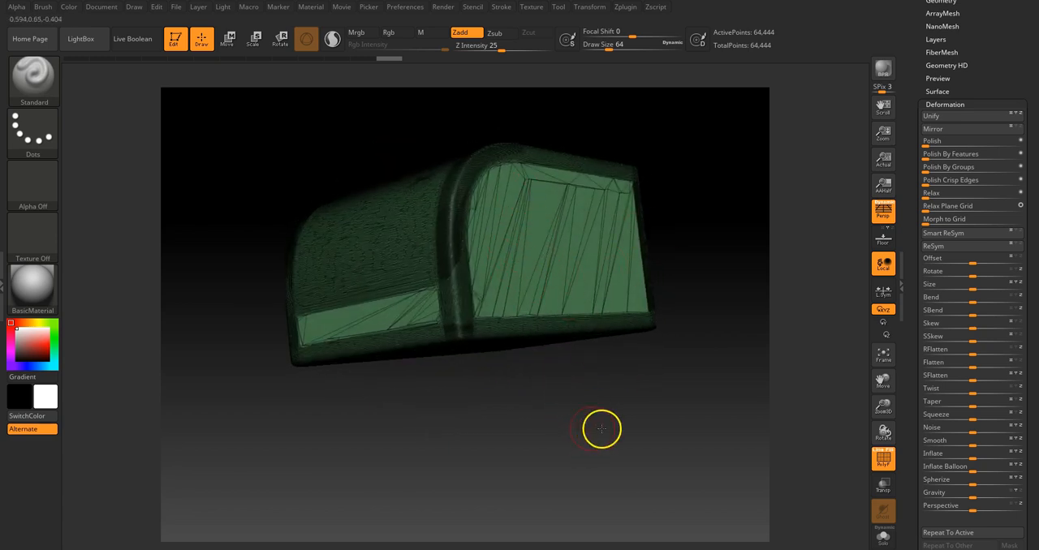
drag(602, 429, 538, 402)
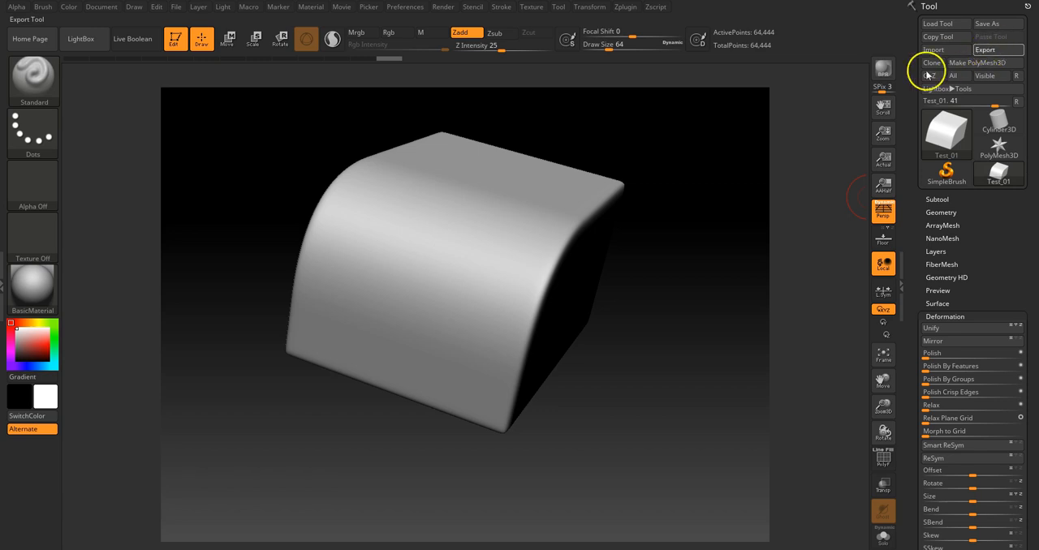
Step: Save the decimated mesh as Test_01_DEC.obj in the ZBRUSH_HARD folder
click(984, 50)
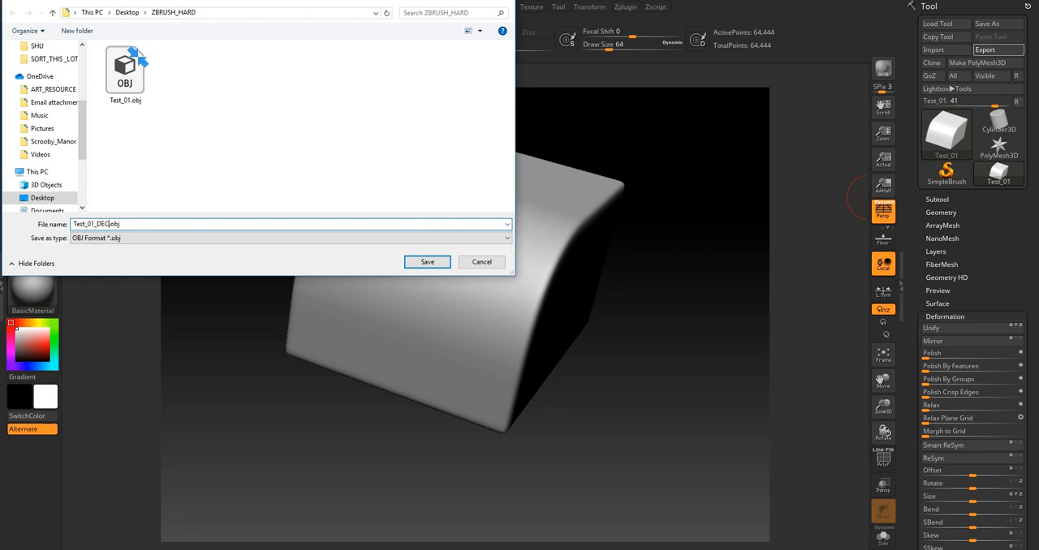
click(427, 261)
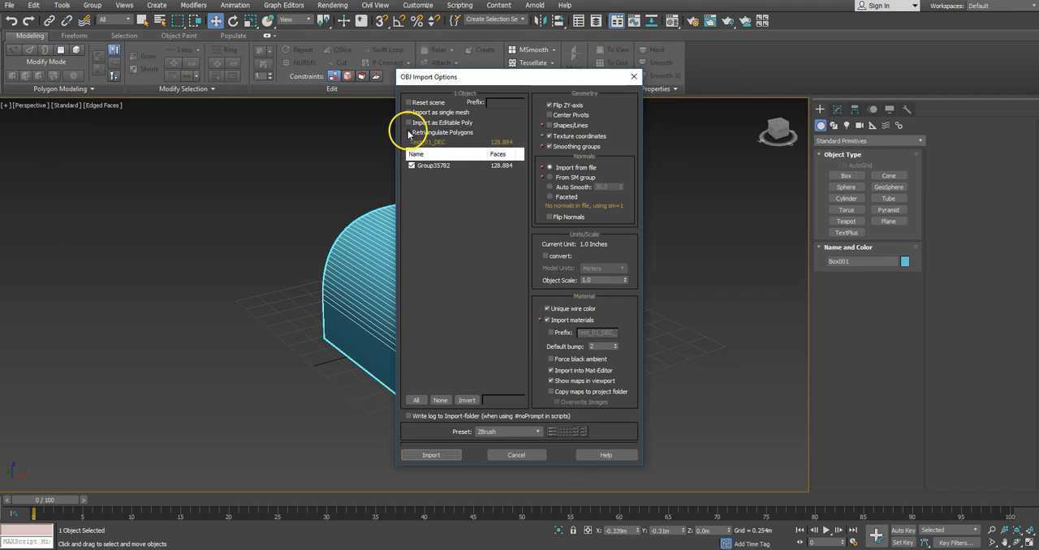
Step: Import the decimated Test_01_DEC OBJ as an editable poly beside the original box
click(409, 122)
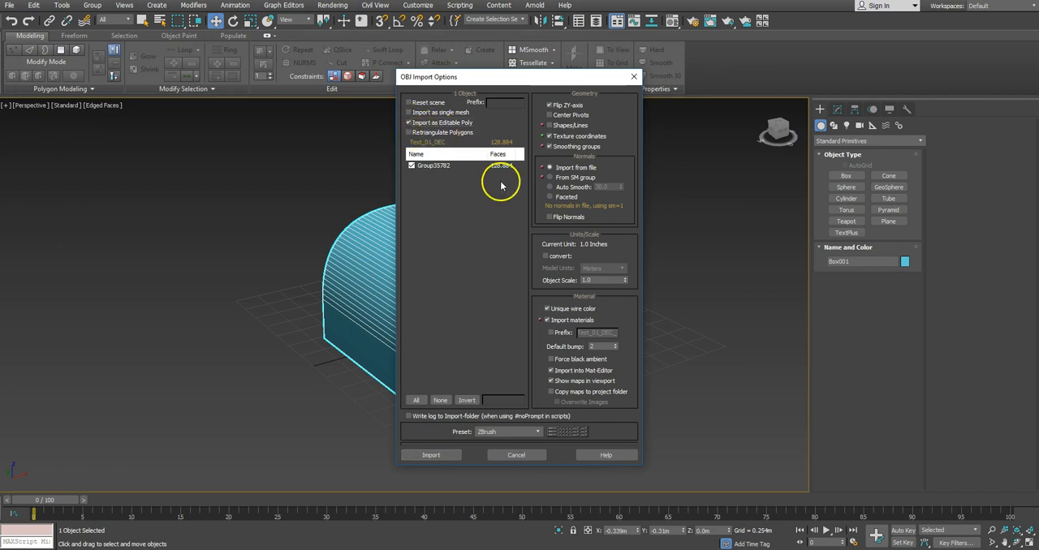
click(431, 454)
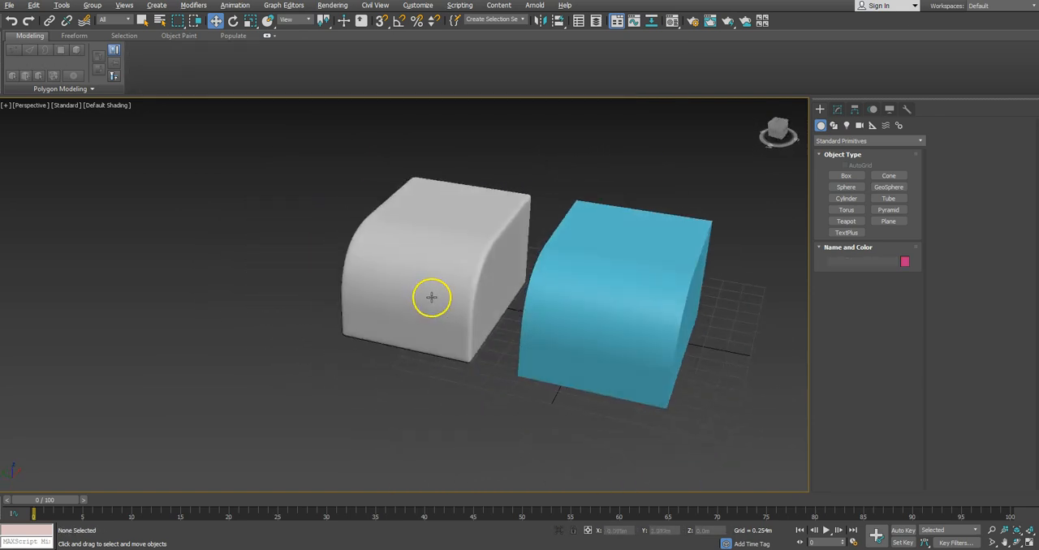
drag(430, 298, 624, 320)
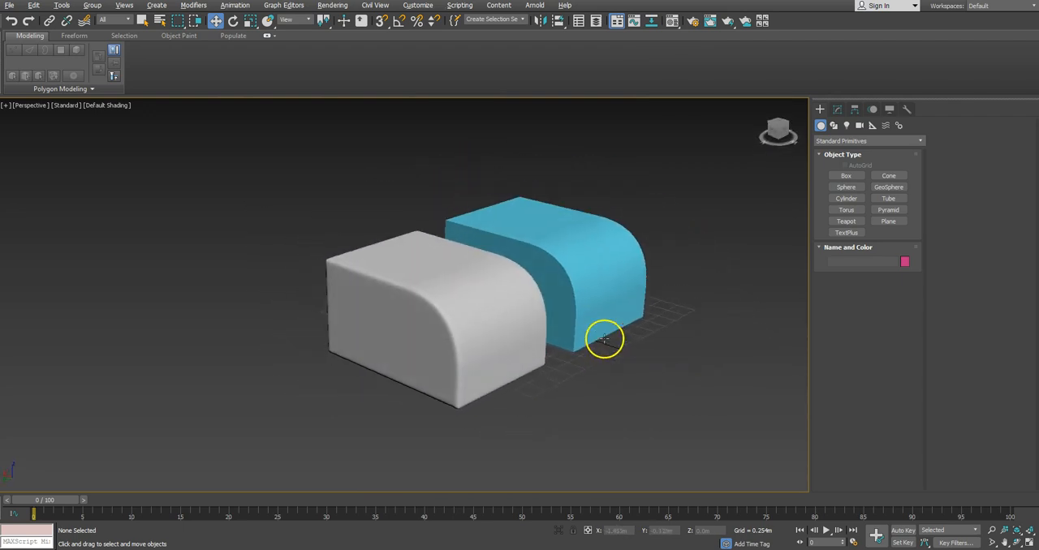
click(605, 339)
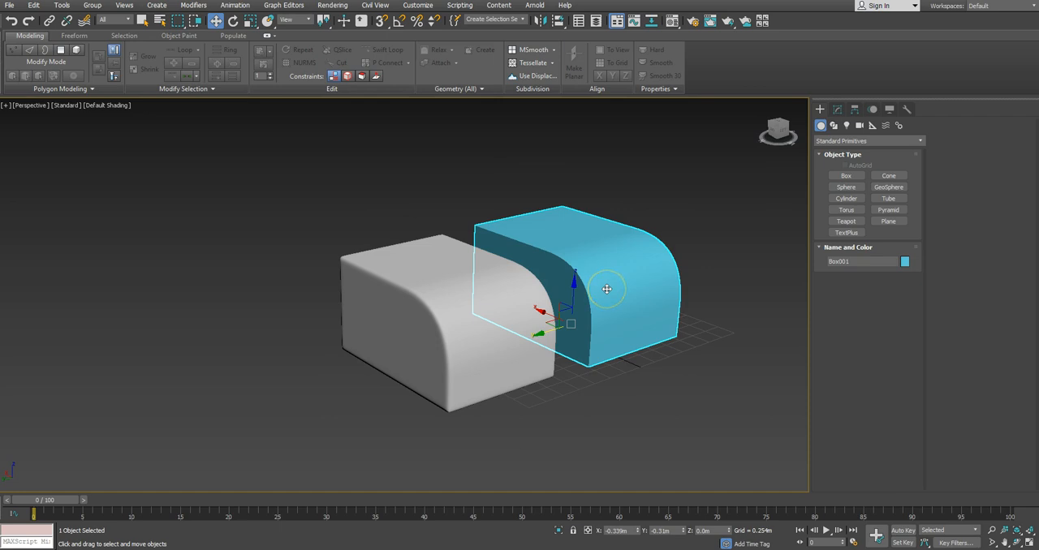
mouse_move(617, 288)
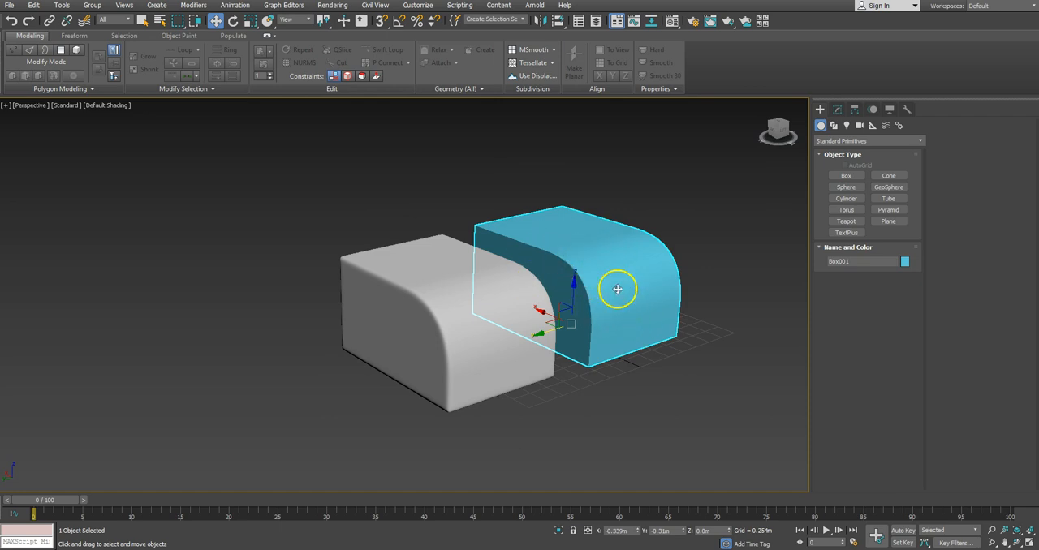
click(426, 326)
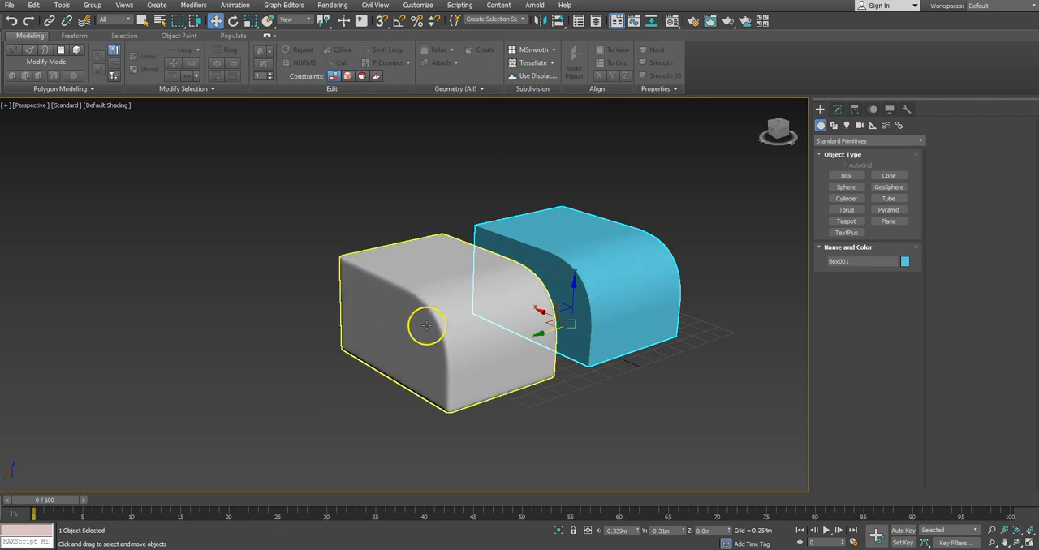
mouse_move(365, 276)
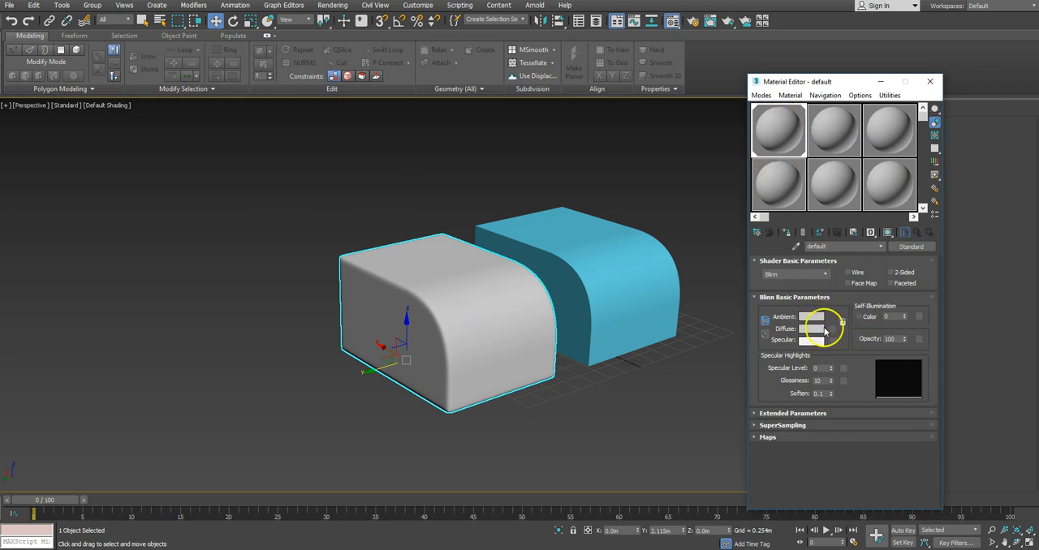
Step: Give the imported box a dark grey diffuse and a bright yellow specular highlight
click(811, 329)
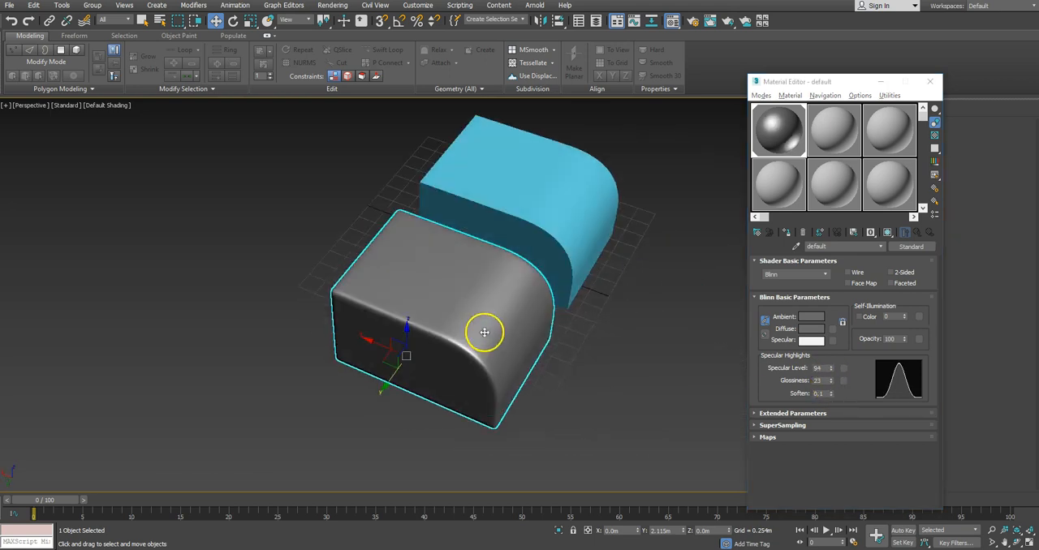
drag(484, 333, 466, 304)
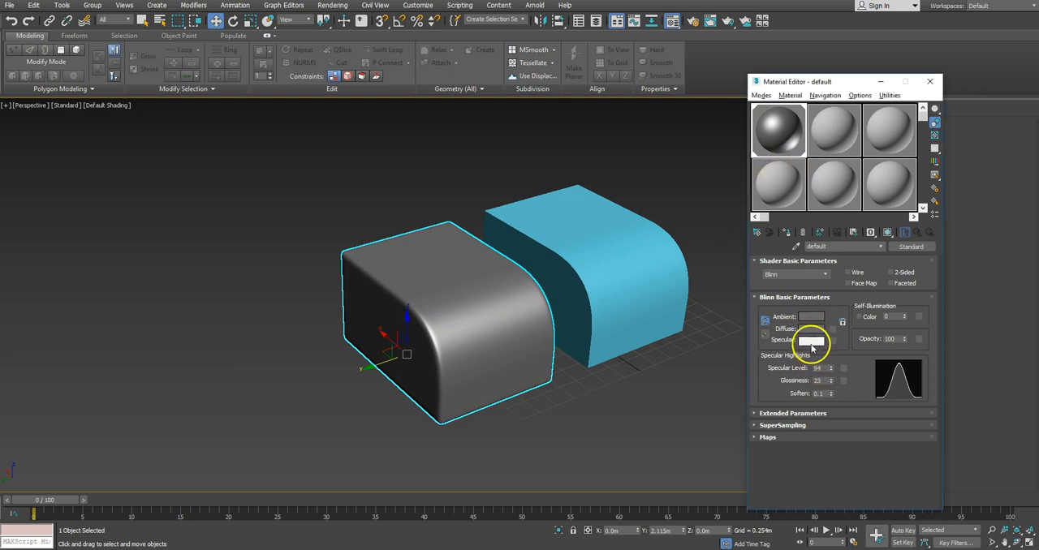
click(810, 340)
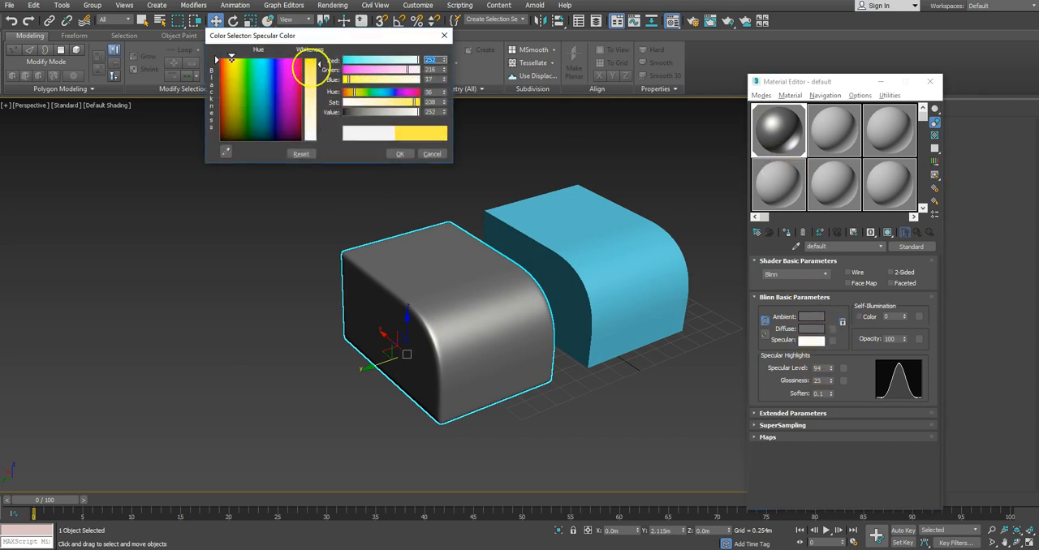
click(399, 153)
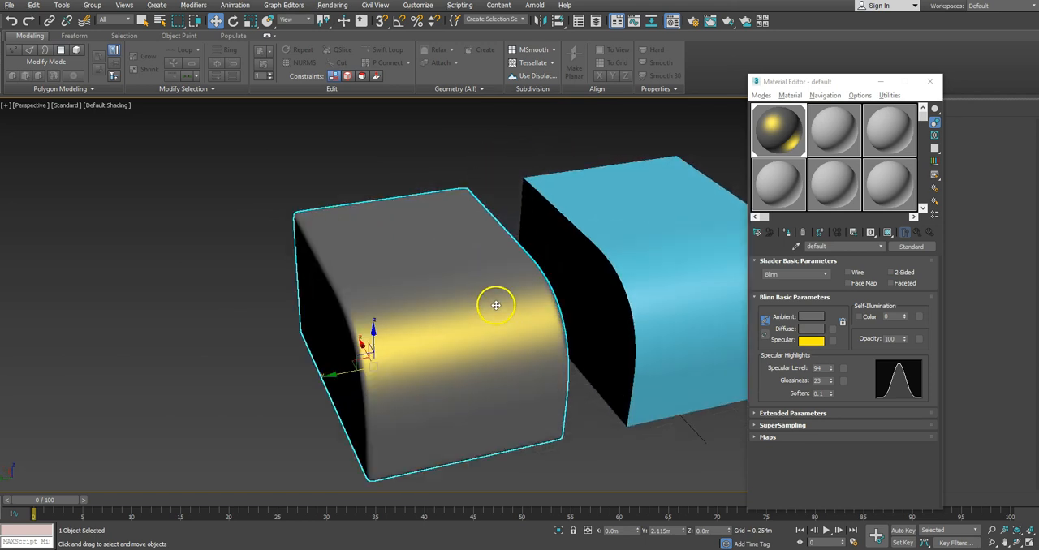
scroll(down, 3)
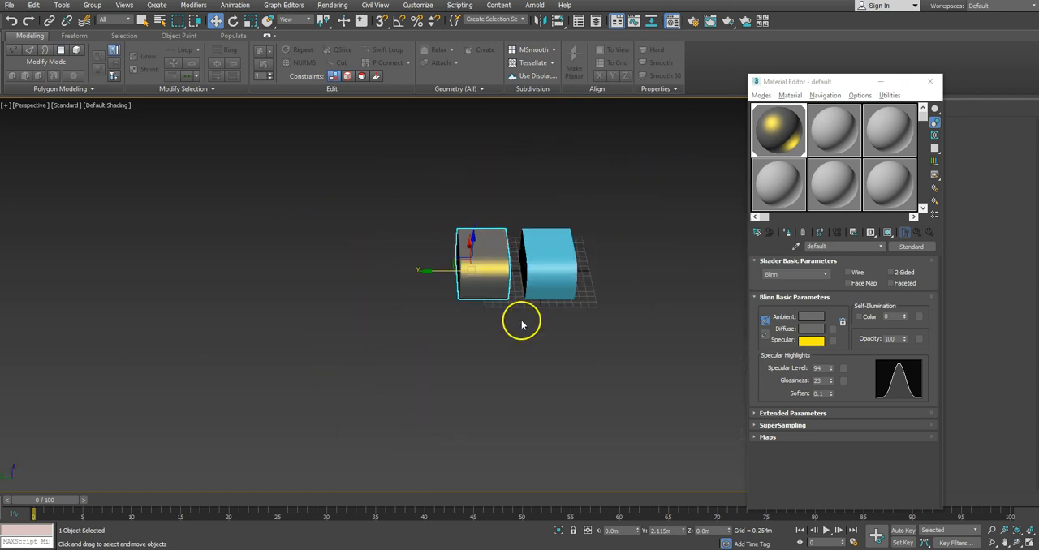